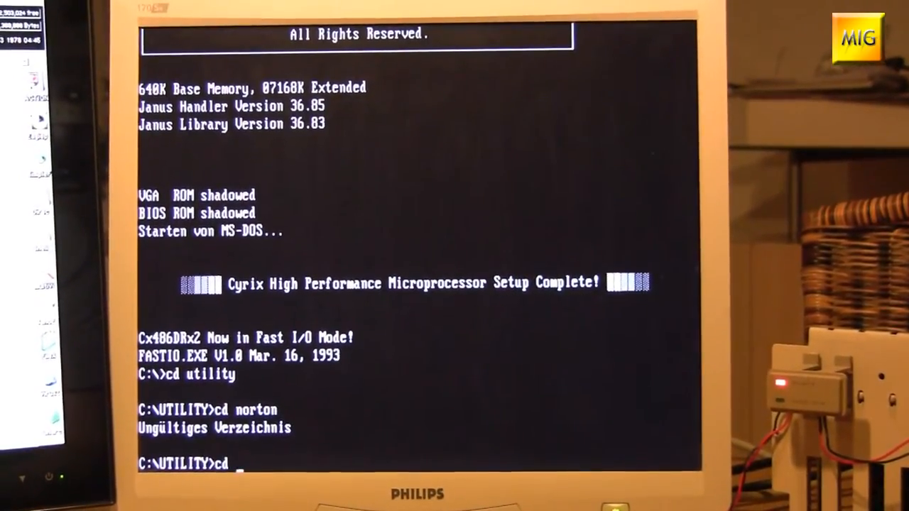
Step: Change into the NU directory under C:\UTILITY for Norton Utilities
text(nu)
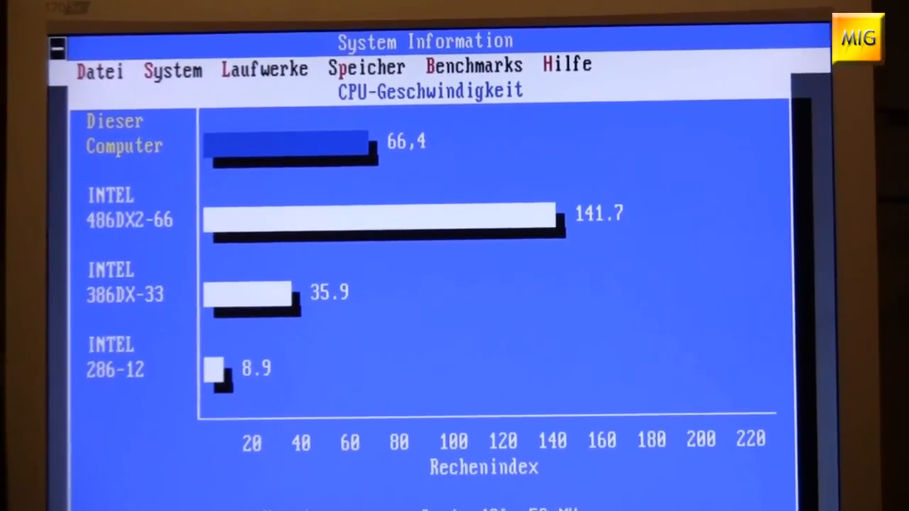
Step: Leave the CPU speed benchmark (score 66,4) and exit back to the DOS prompt
click(100, 71)
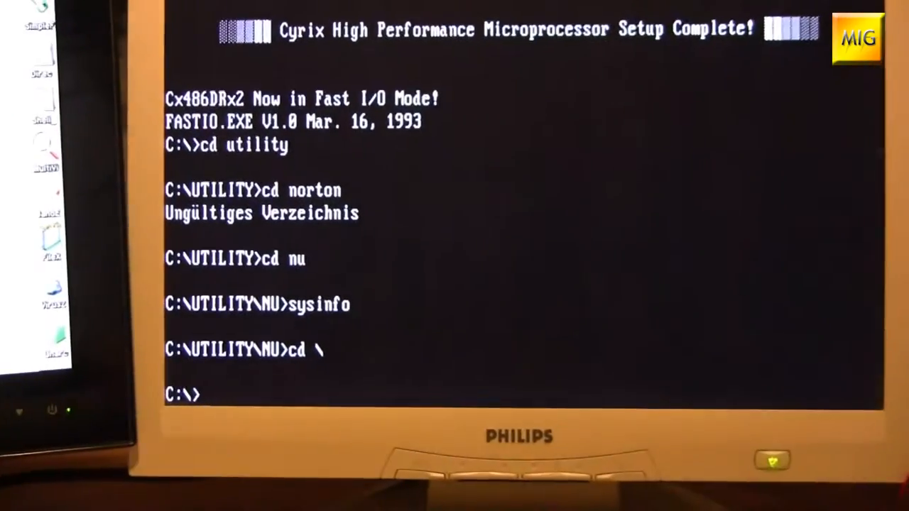
Step: Edit AUTOEXEC.BAT from the root directory before rebooting the bridgeboard
text(edit autoexec.bat)
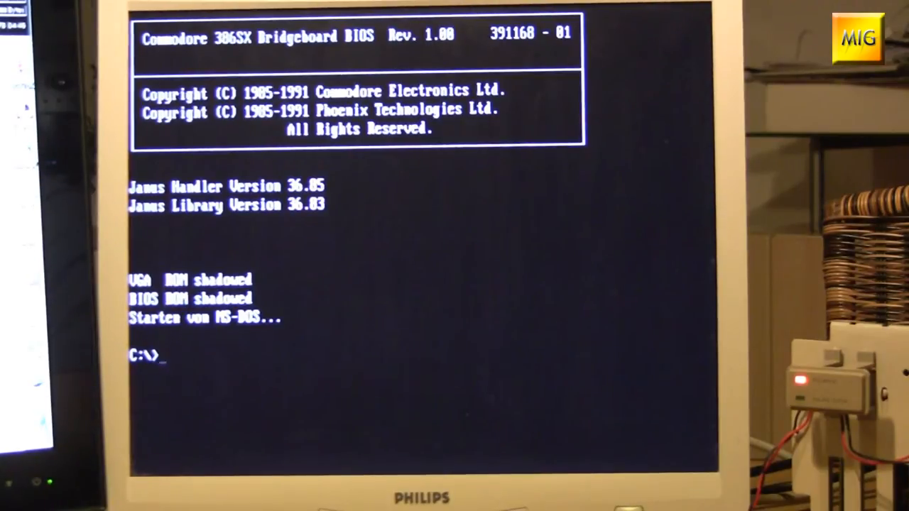
Step: Change into C:\UTILITY, then the nu folder, and start sysinfo again
text(cd ut)
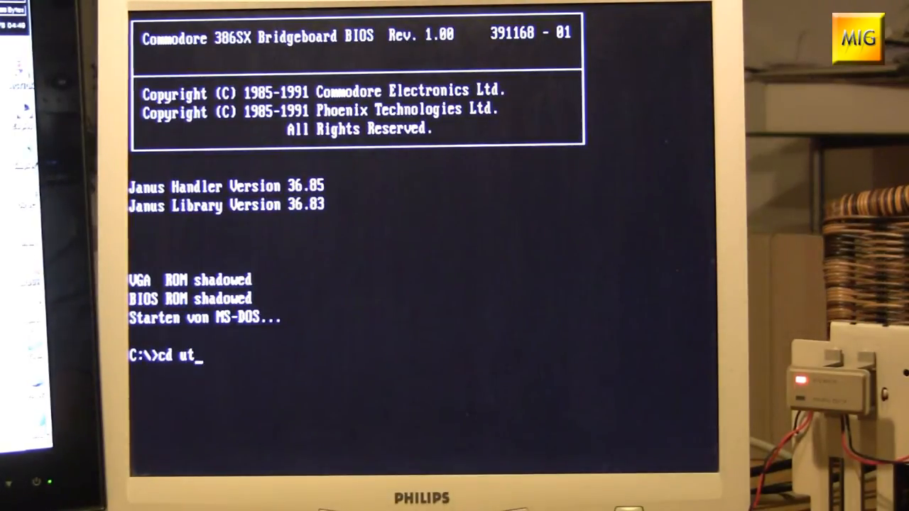
text(ility)
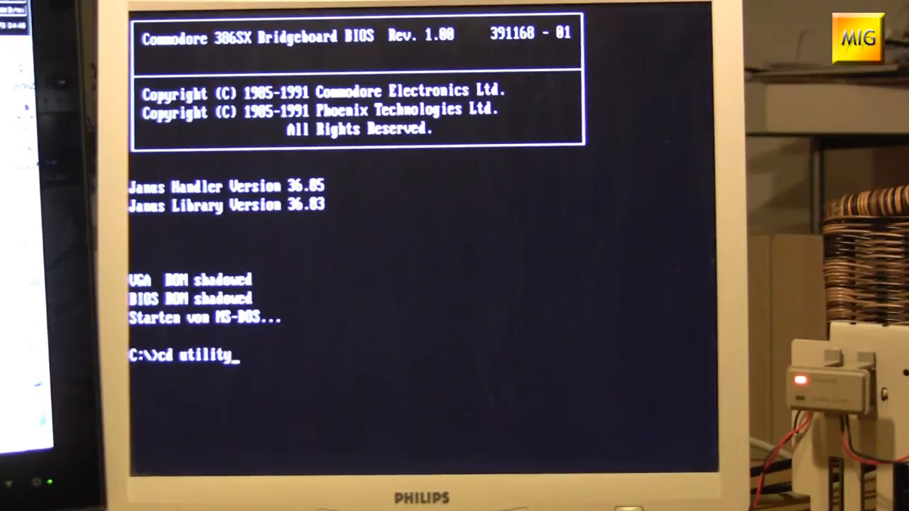
text(n)
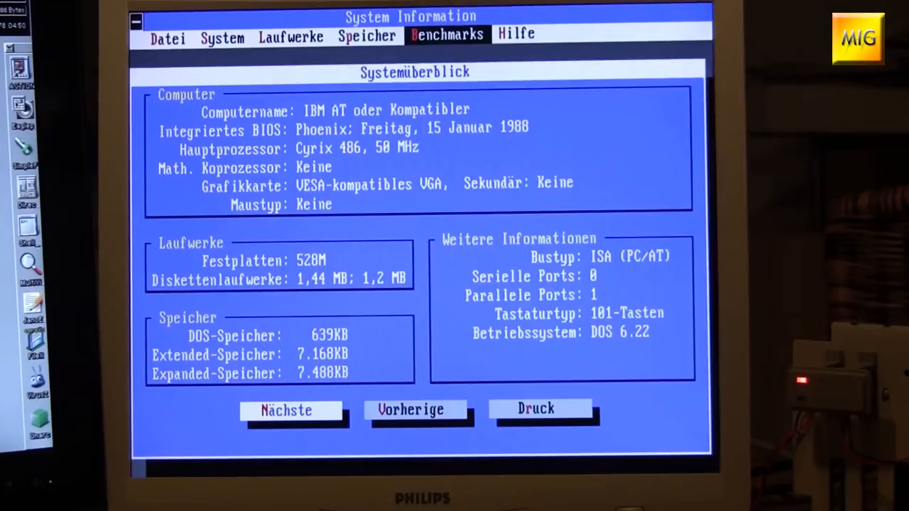
Step: Advance to the CPU speed benchmark page, which now scores the machine at 12,9
click(286, 410)
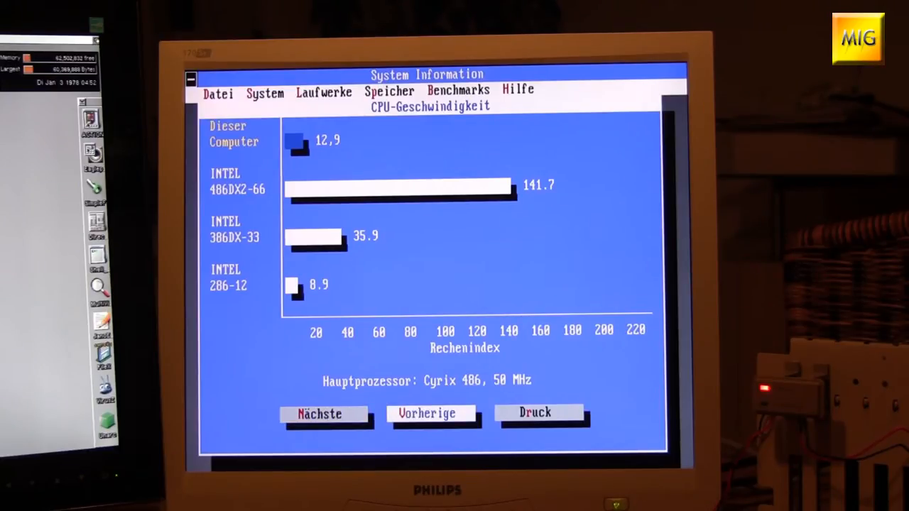
Step: Exit Norton System Information via Datei > Beenden back to DOS
click(324, 92)
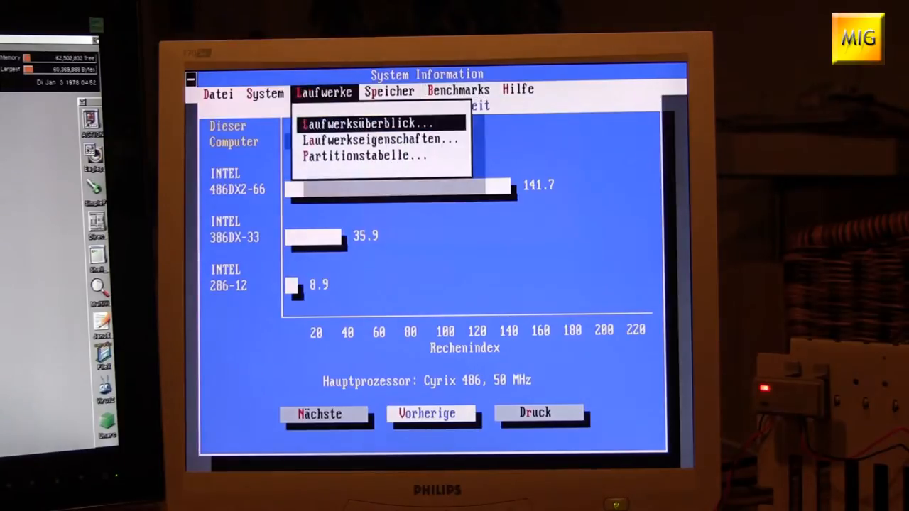
click(218, 93)
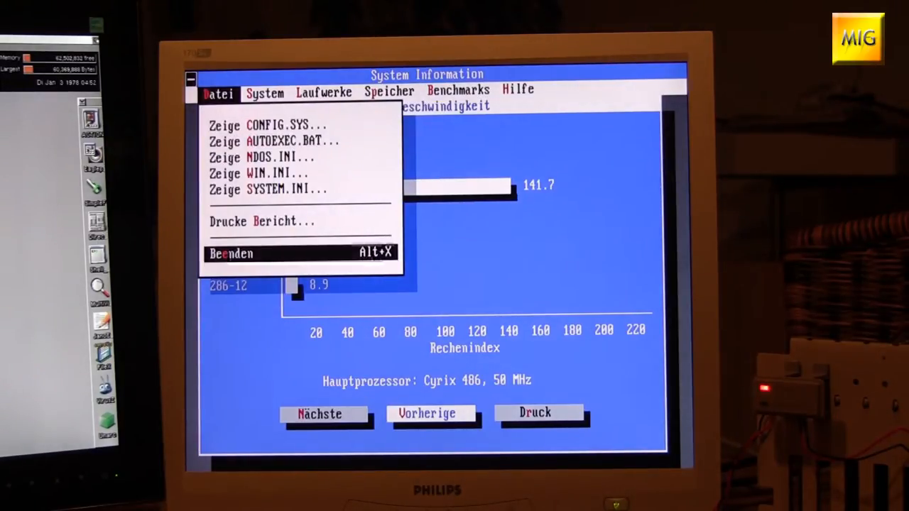
click(231, 253)
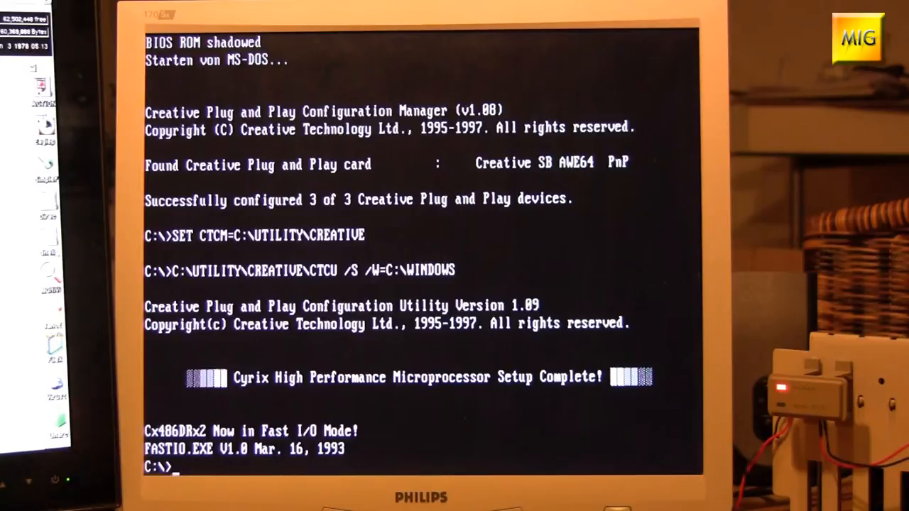
Step: Change into C:\GAMES\DOOM and launch doom
text(cd games)
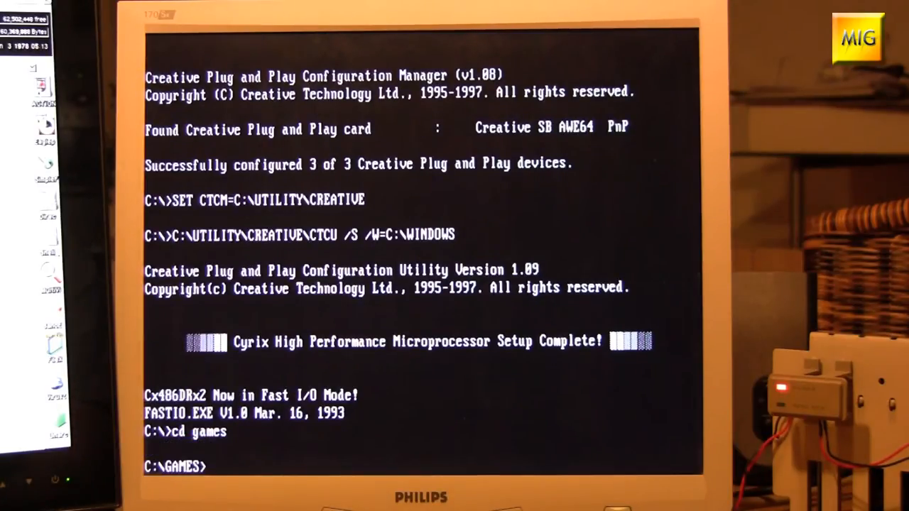
text(cd doom)
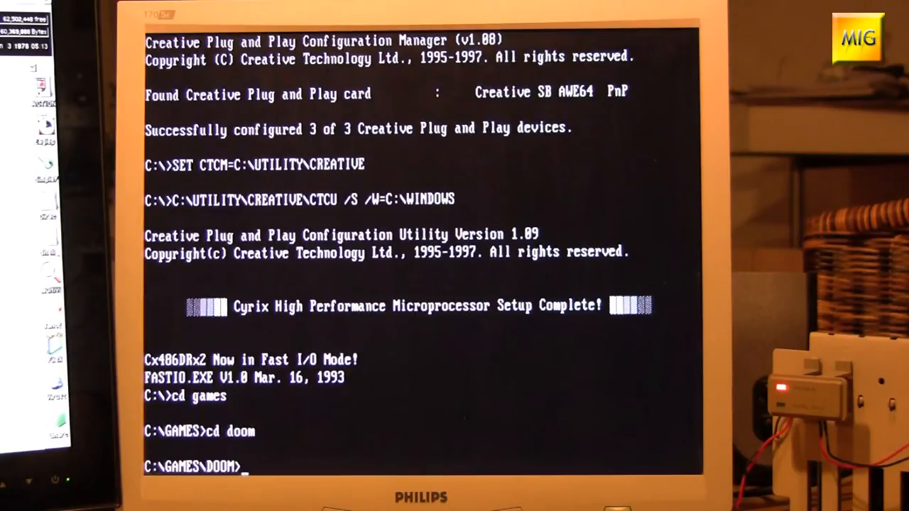
text(do)
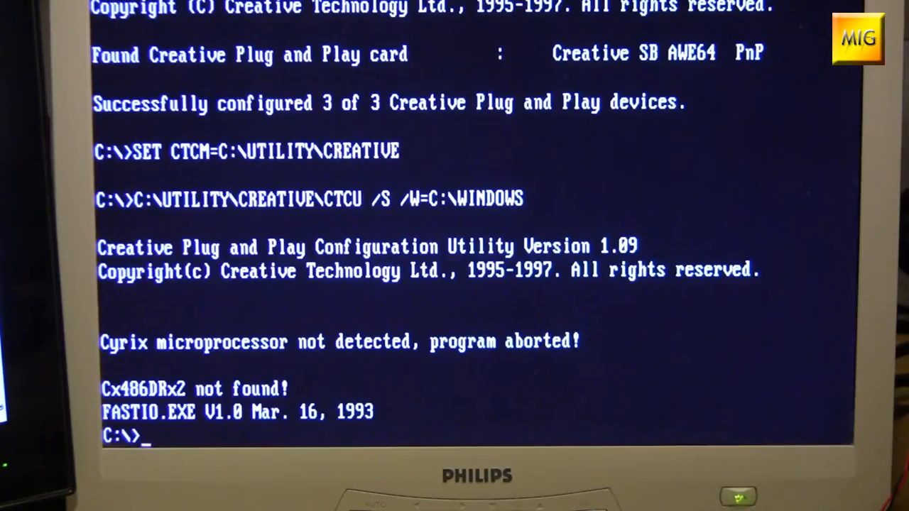
Step: Change into the UTILITY folder on the way to running sysinfo
text(cd utility)
text(cd d)
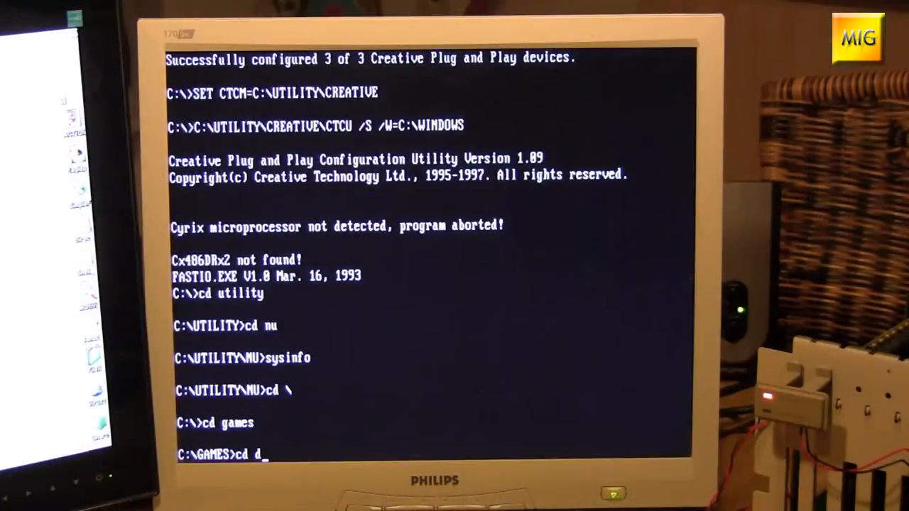
Step: Change into the doom folder under GAMES and launch doom
text(oom)
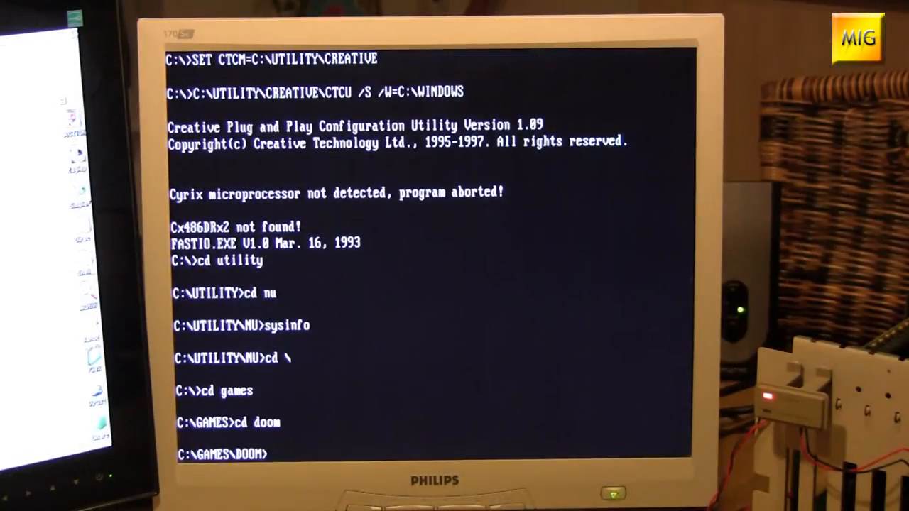
text(do)
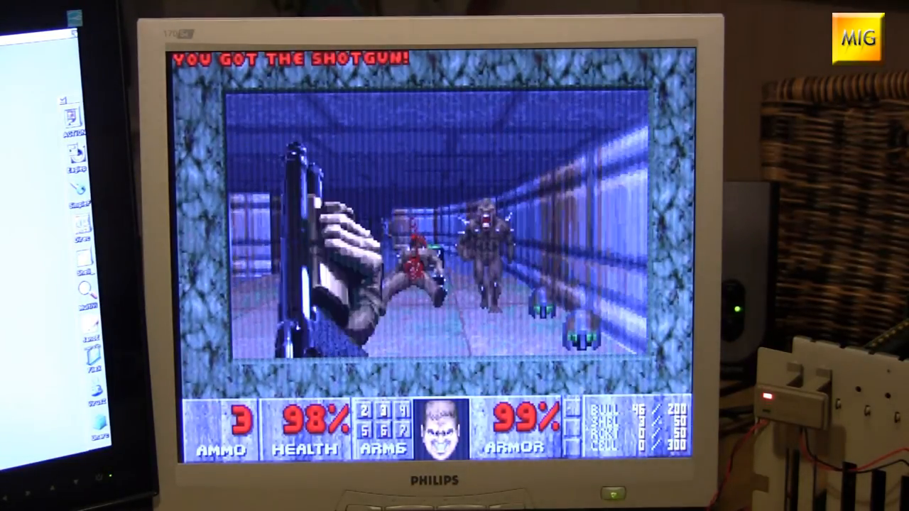
Step: Bring up the Doom menu with Escape and quit the game back to DOS
key(Escape)
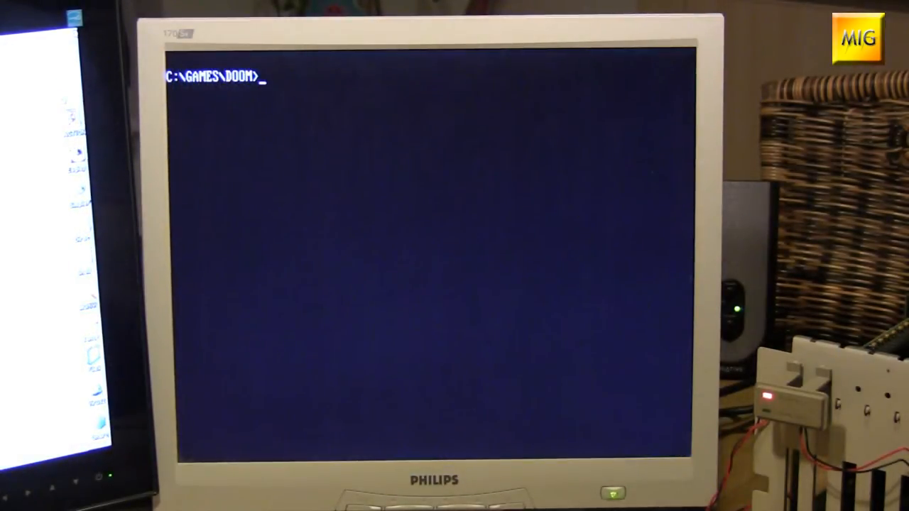
text(win)
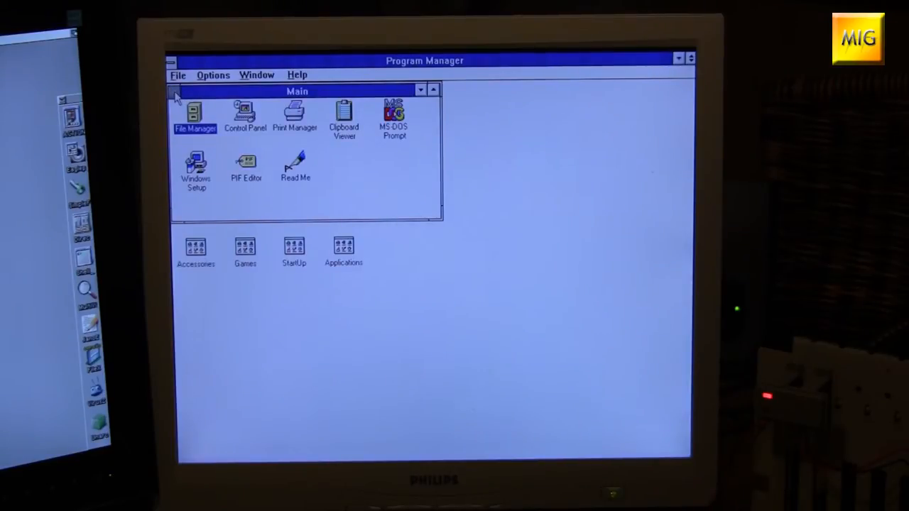
Step: Minimize the Main program group to an icon via its control menu
click(175, 91)
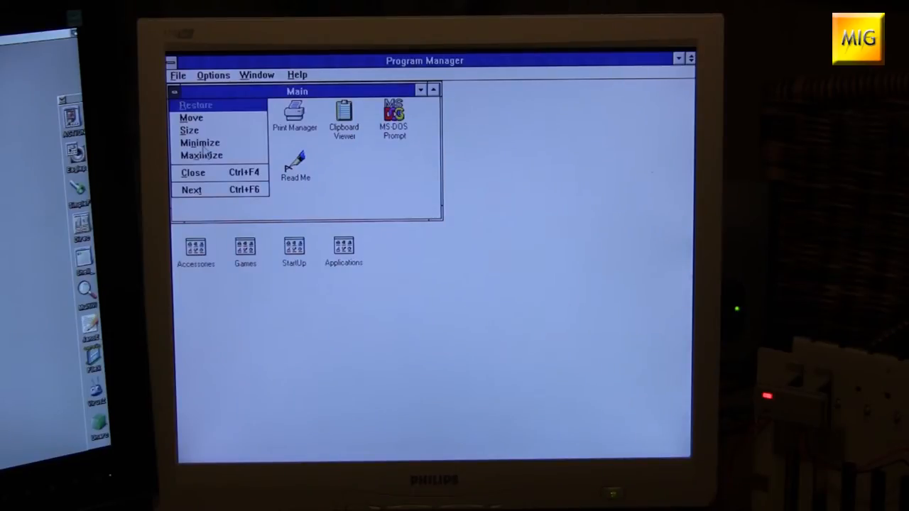
click(200, 143)
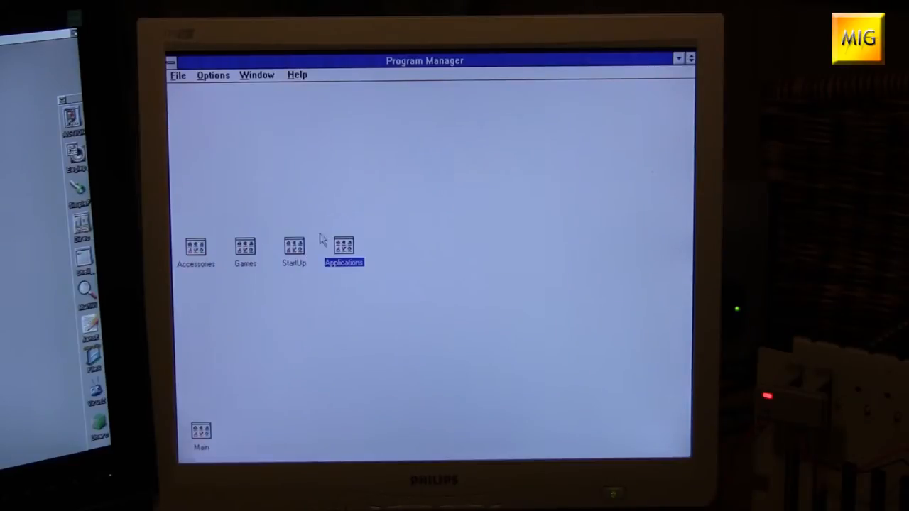
mouse_move(377, 248)
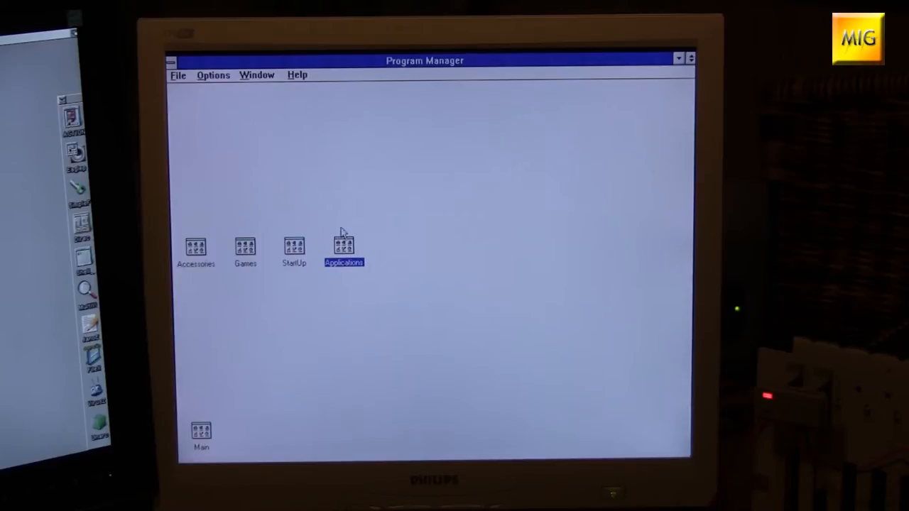
mouse_move(341, 205)
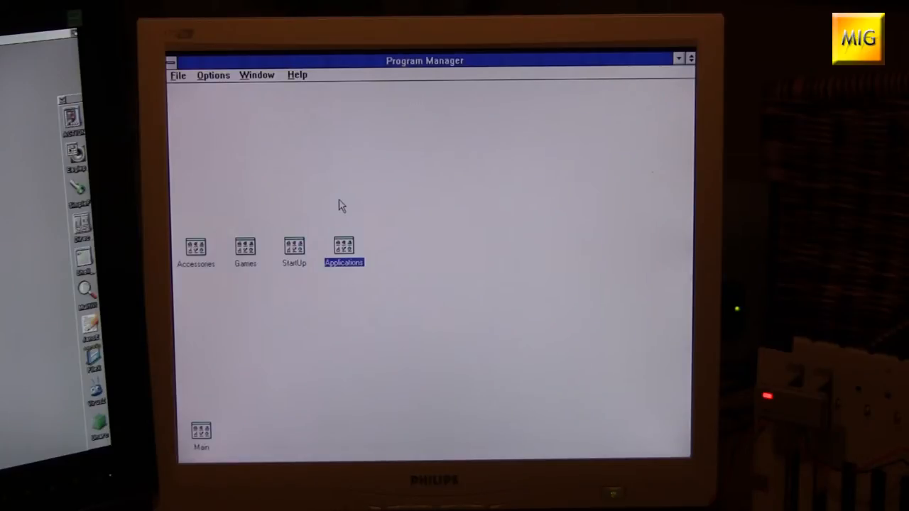
Step: Minimize Applications, then launch Solitaire from the Games group and bring up its control menu
double_click(343, 248)
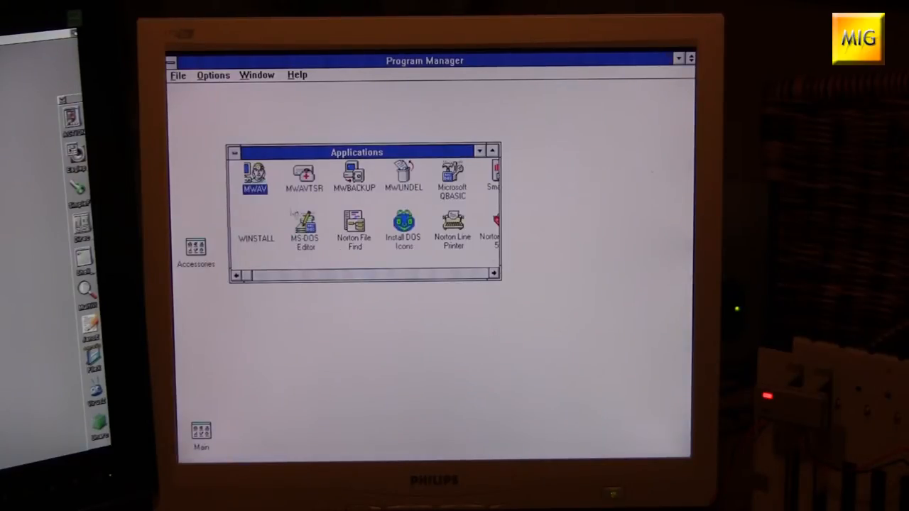
click(234, 152)
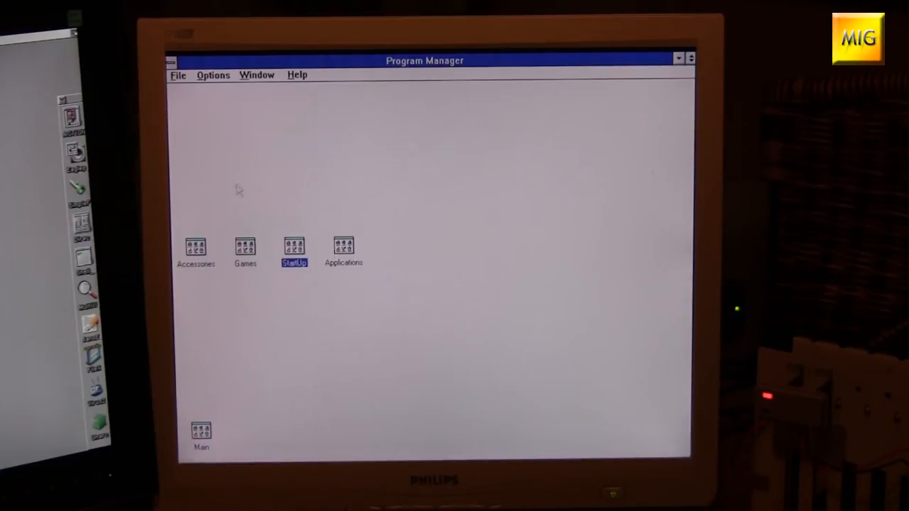
double_click(246, 248)
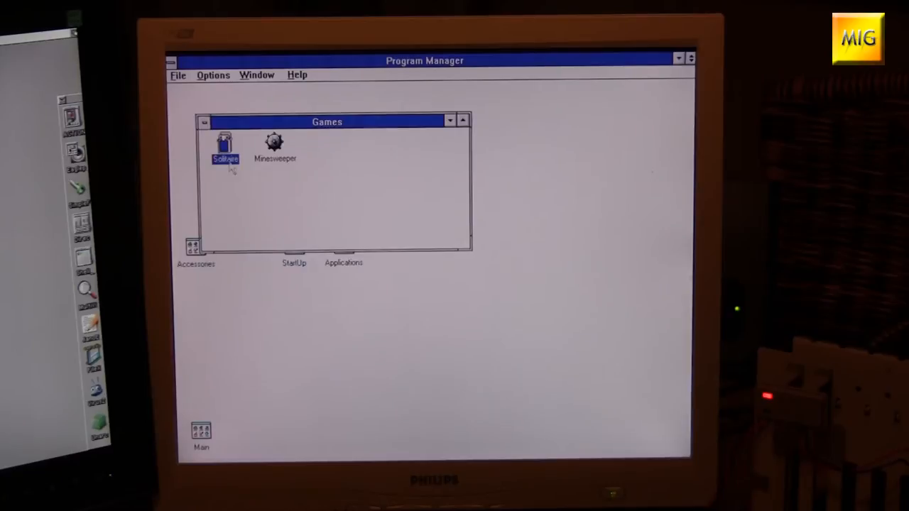
double_click(225, 145)
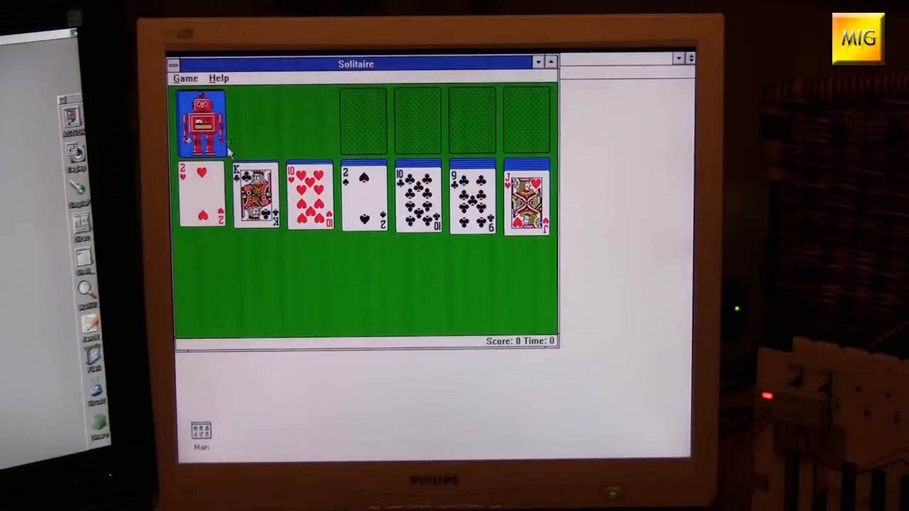
mouse_move(327, 183)
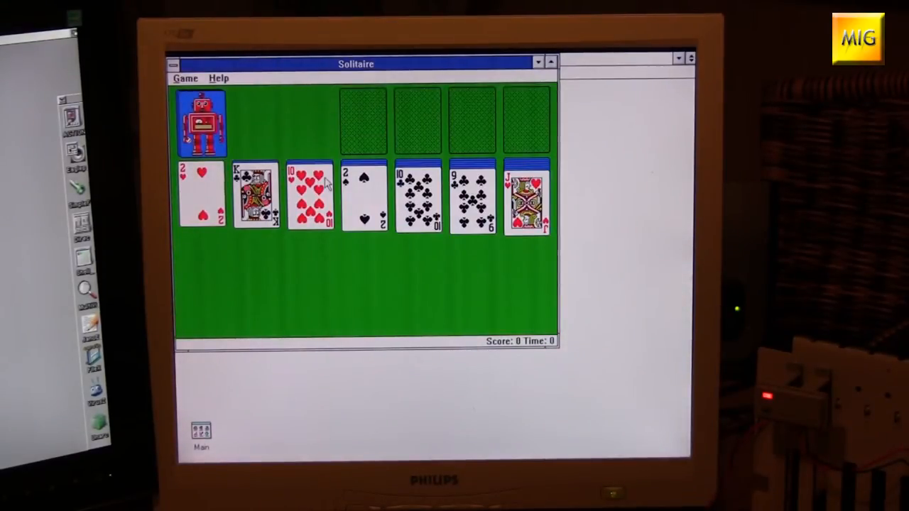
click(171, 63)
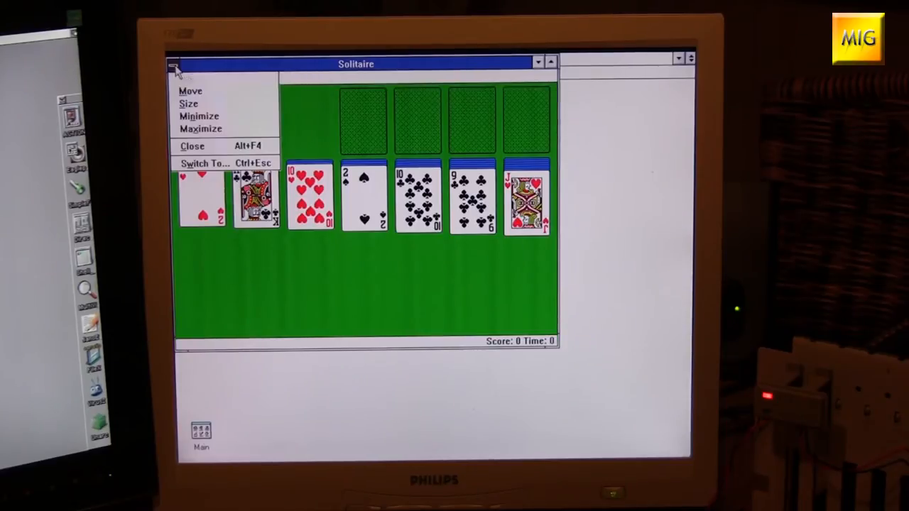
Step: Close Solitaire and confirm OK in the Exit Windows dialog, returning to Workbench
click(191, 146)
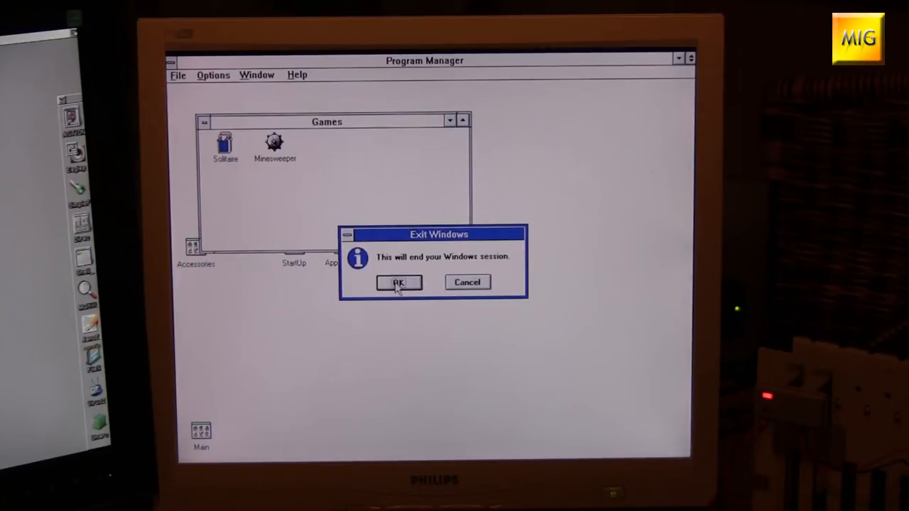
click(398, 283)
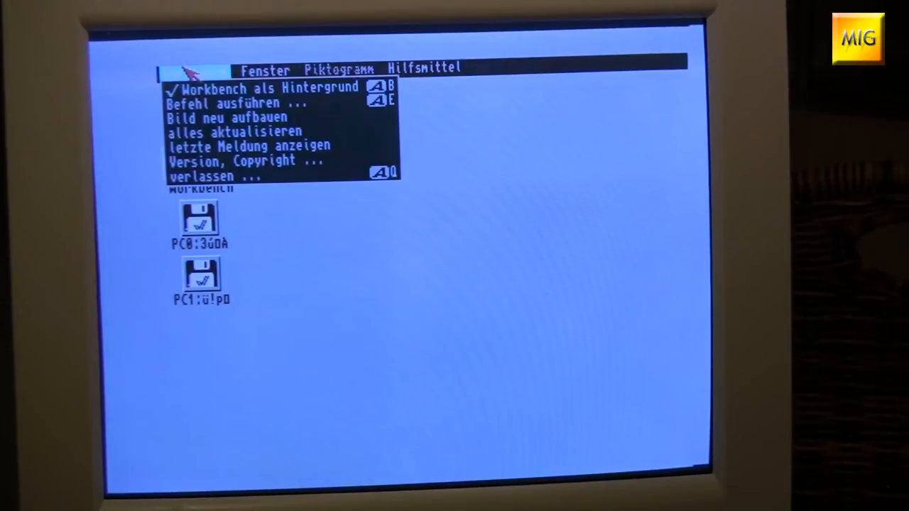
Step: Show the Workbench 'Version, Copyright' requester reporting Kickstart 37.300 and Workbench 38.36
click(242, 160)
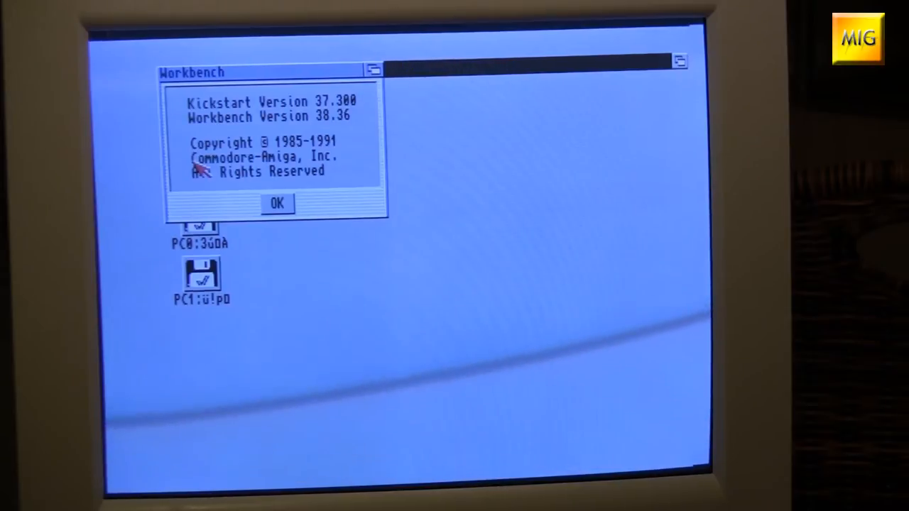
mouse_move(313, 103)
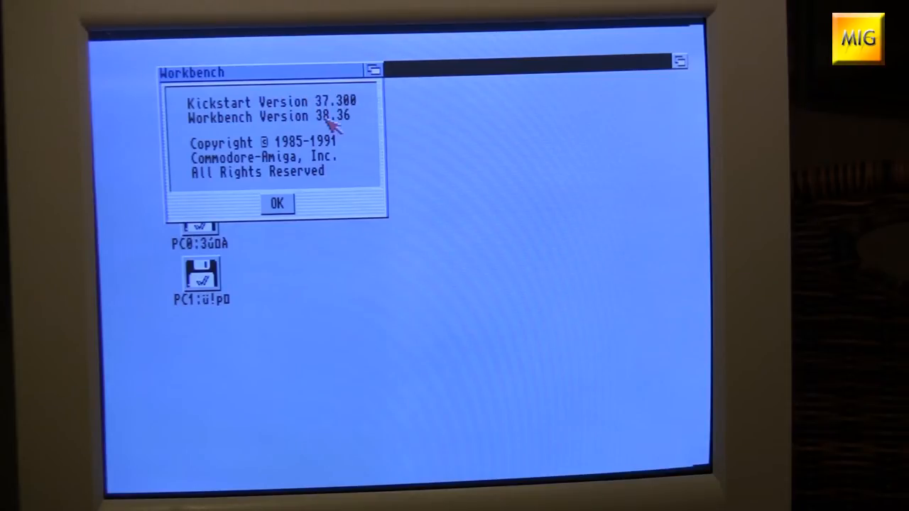
mouse_move(362, 121)
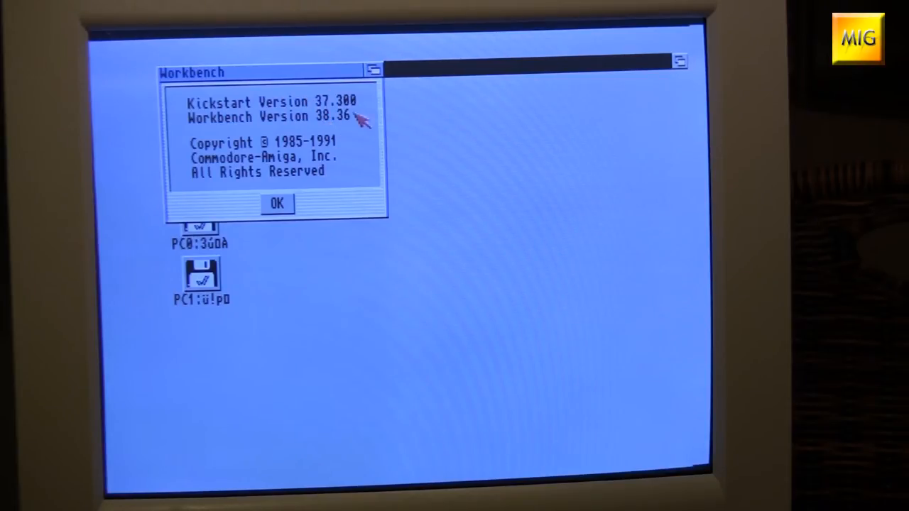
mouse_move(327, 135)
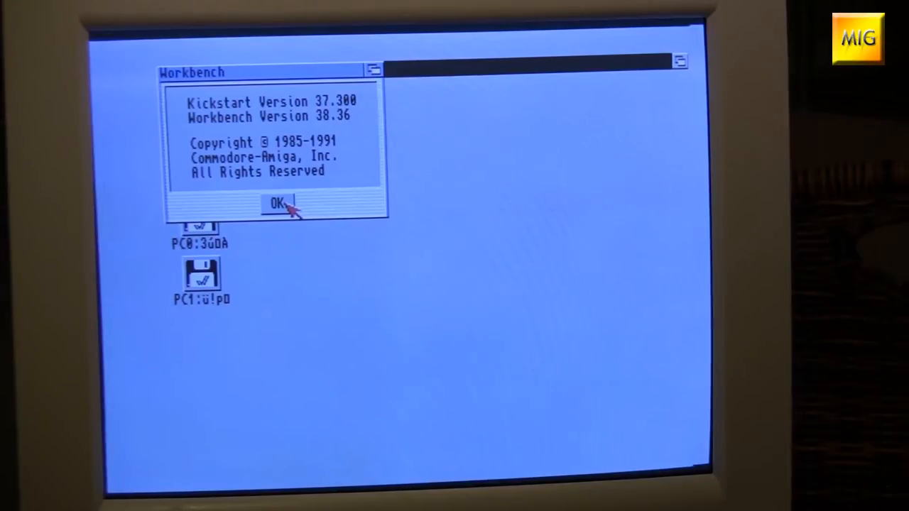
Step: Dismiss the version requester and bring up the AT-Emulator drawer with ATonce, HDInstall, Install
click(277, 204)
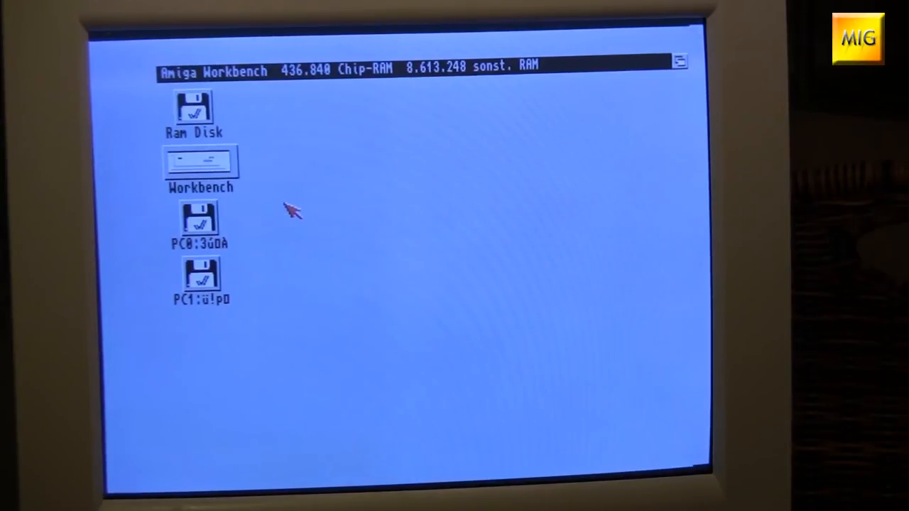
double_click(201, 161)
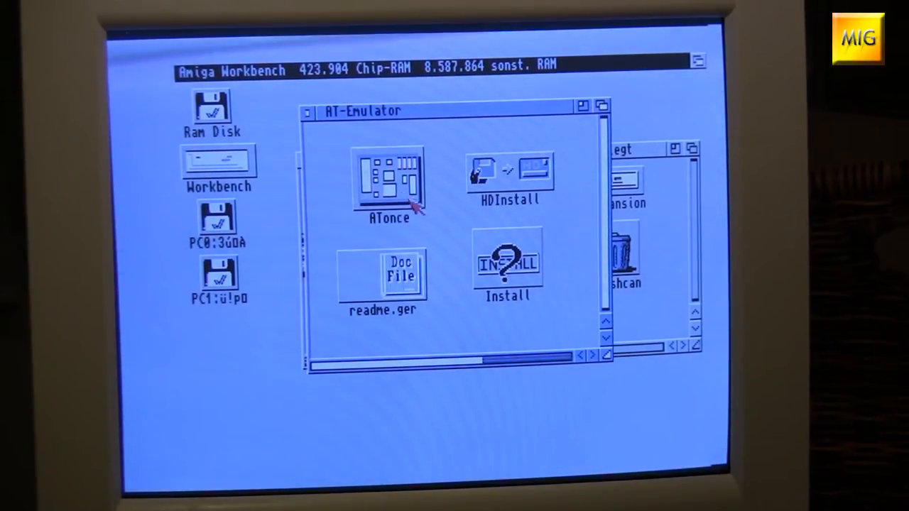
mouse_move(441, 226)
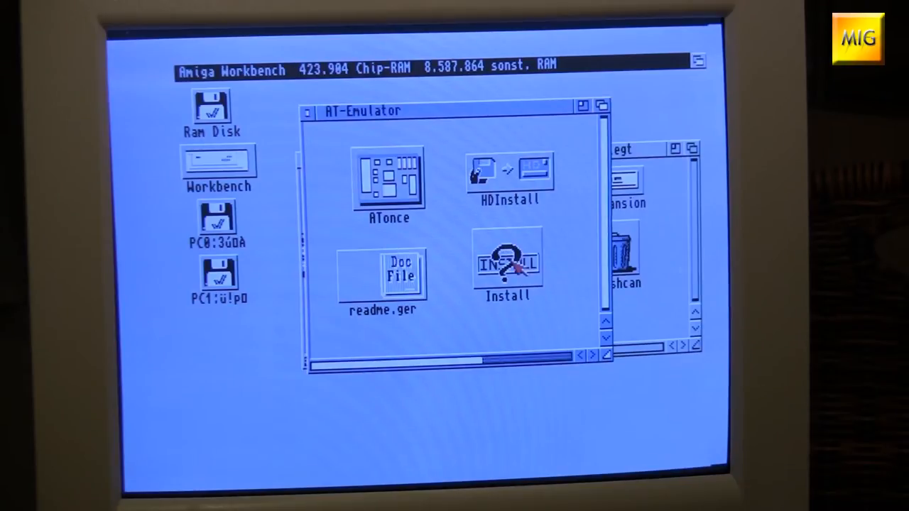
click(507, 264)
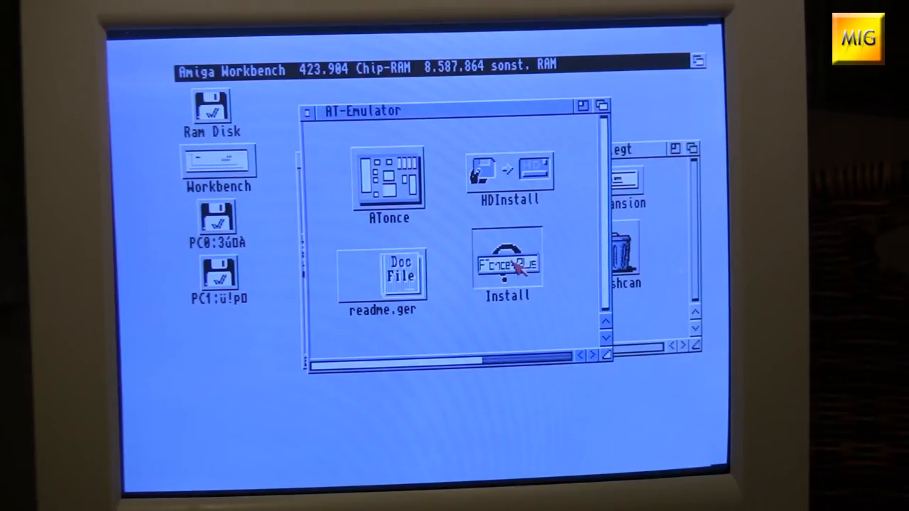
Step: Launch ATonce Install and show the Floppy options with DOS floppy A on DF0:, 80 tracks
double_click(508, 263)
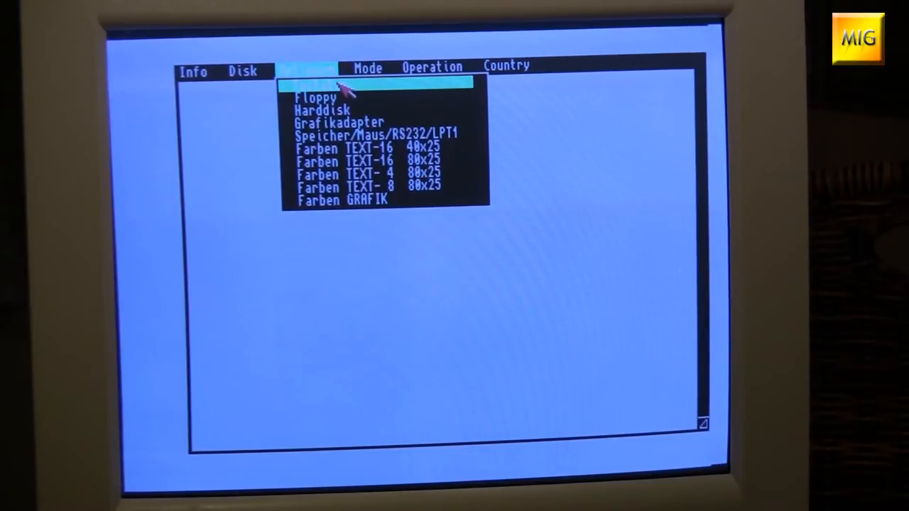
click(315, 97)
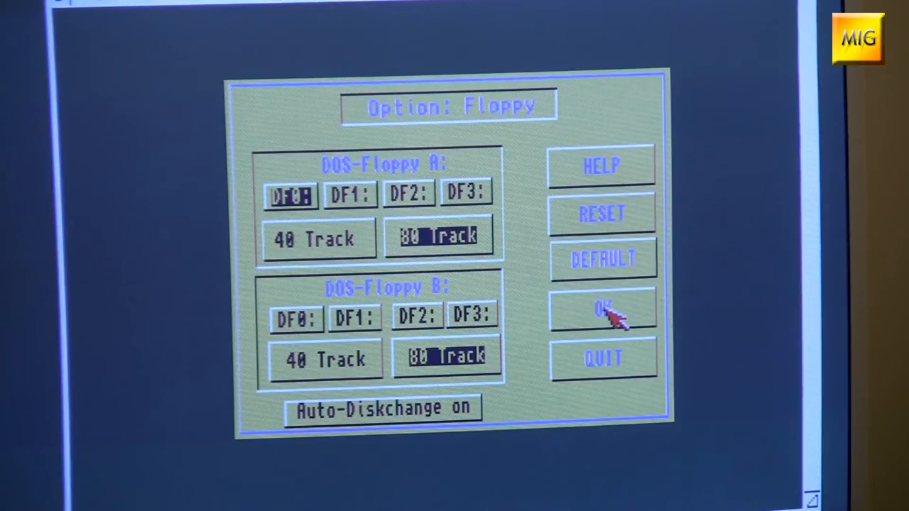
Step: Accept the floppy settings and the Harddisk settings with DOS drive C: mapped to PC1
click(603, 311)
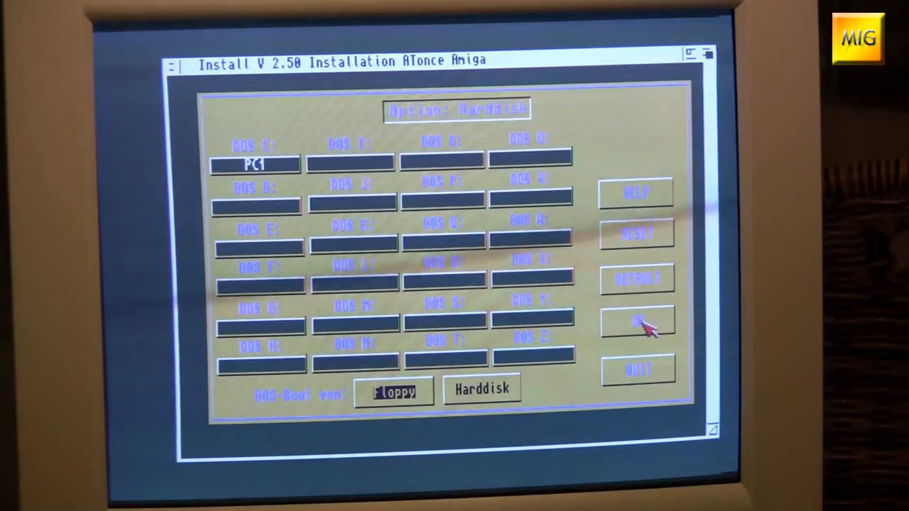
click(637, 322)
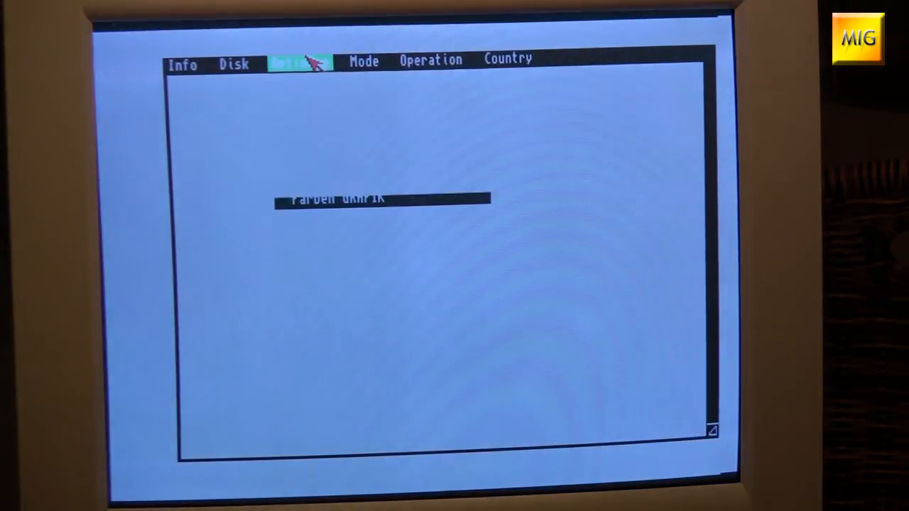
Step: Show the Grafikadapter options from the Optionen menu: CGA, 16 colours, 8x8 font
click(299, 60)
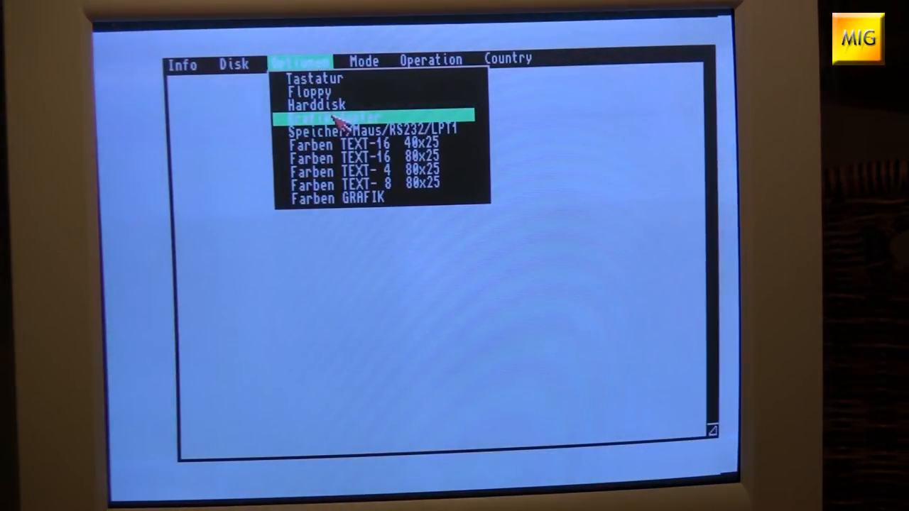
click(341, 118)
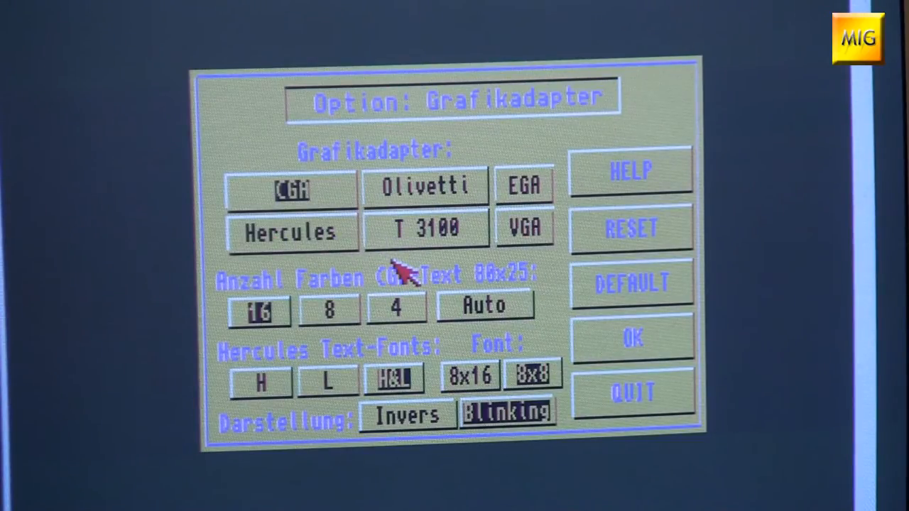
mouse_move(394, 242)
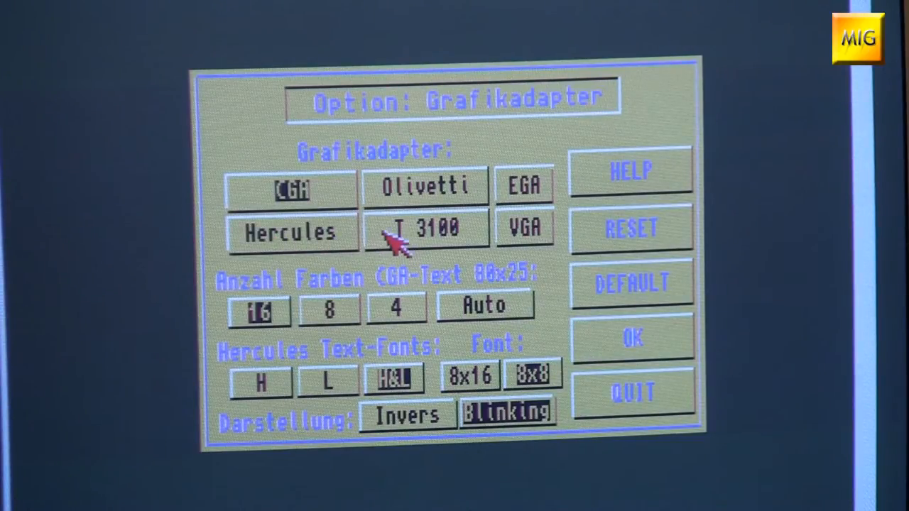
mouse_move(356, 206)
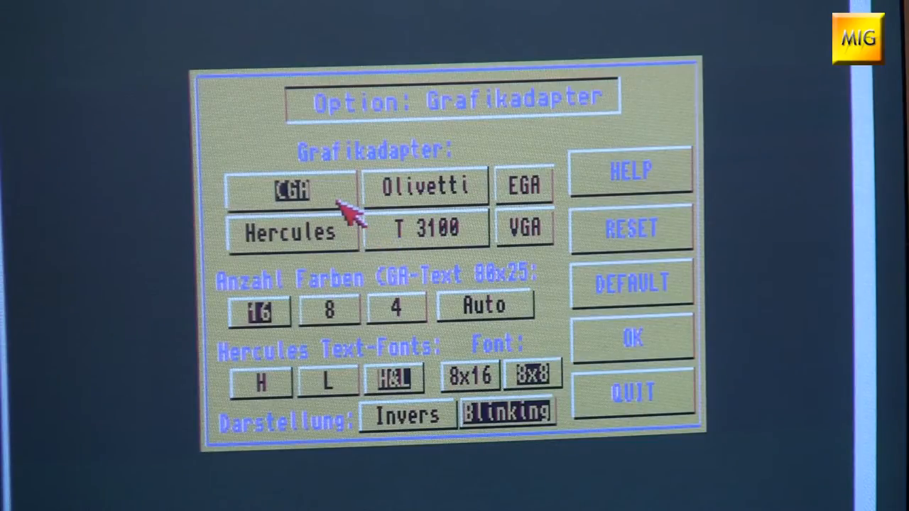
mouse_move(469, 284)
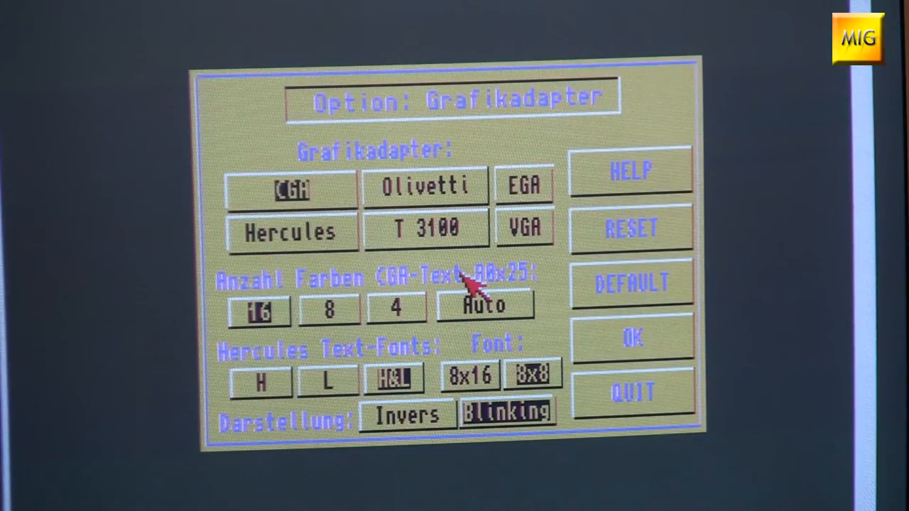
mouse_move(515, 245)
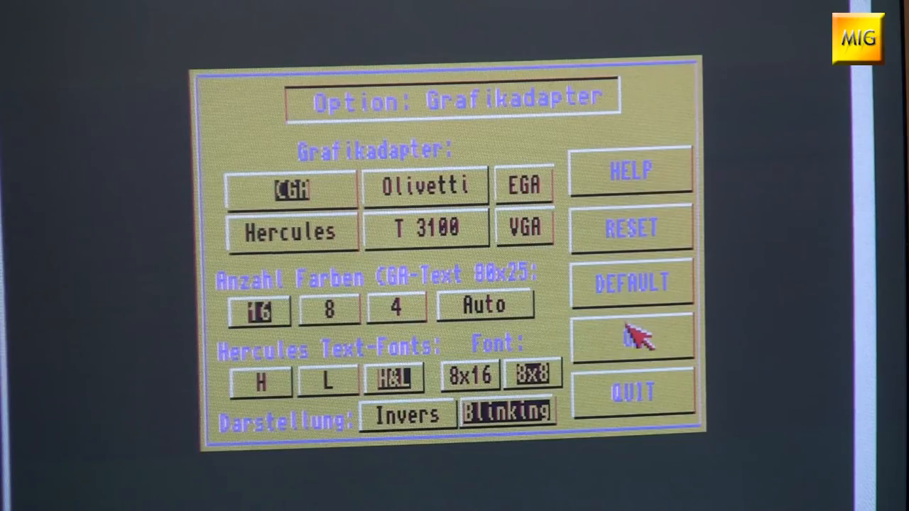
Step: Accept the graphics adapter settings and start the ATonce 80286 emulator from the AT-Emulator drawer
click(631, 333)
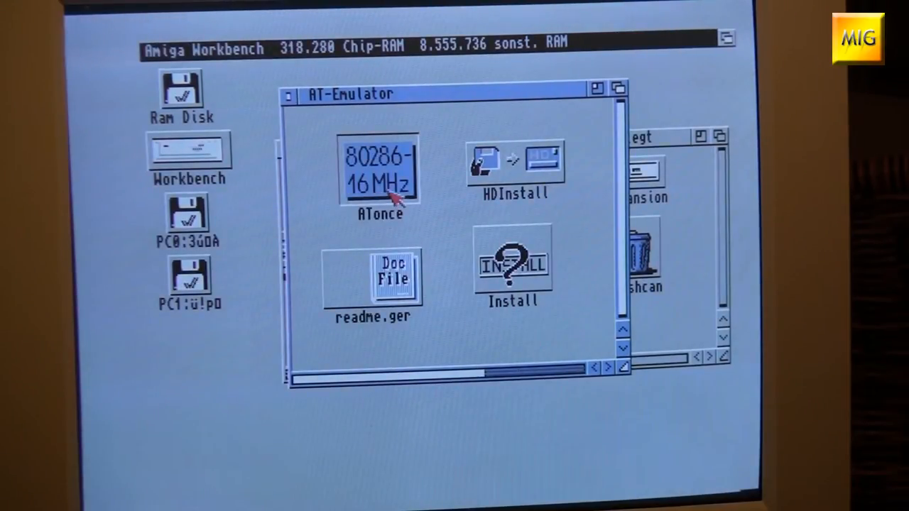
double_click(379, 171)
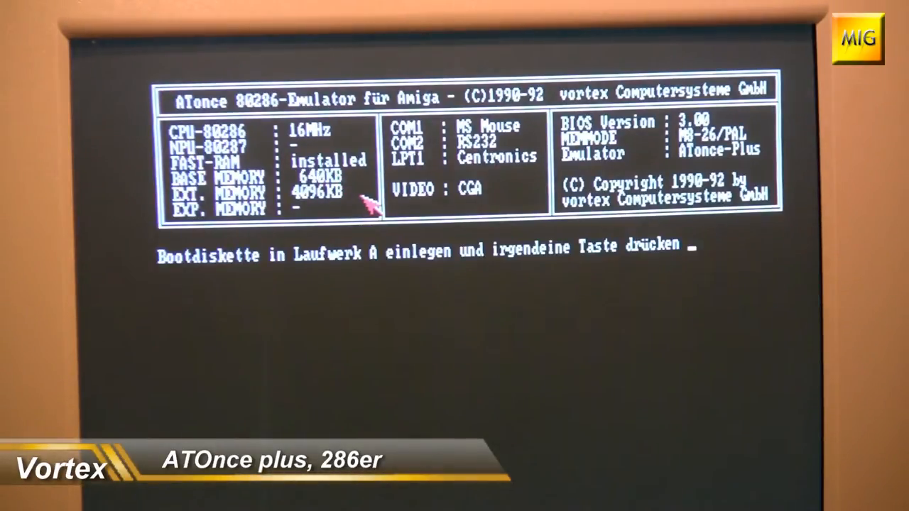
mouse_move(277, 194)
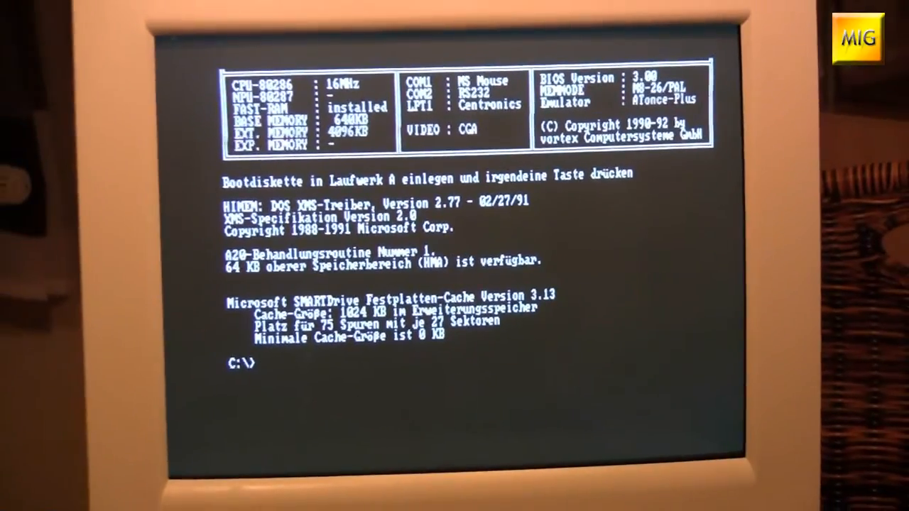
Step: Run ver at the C:\ prompt to confirm MS-DOS Version 5.00 under ATonce Plus
text(ver)
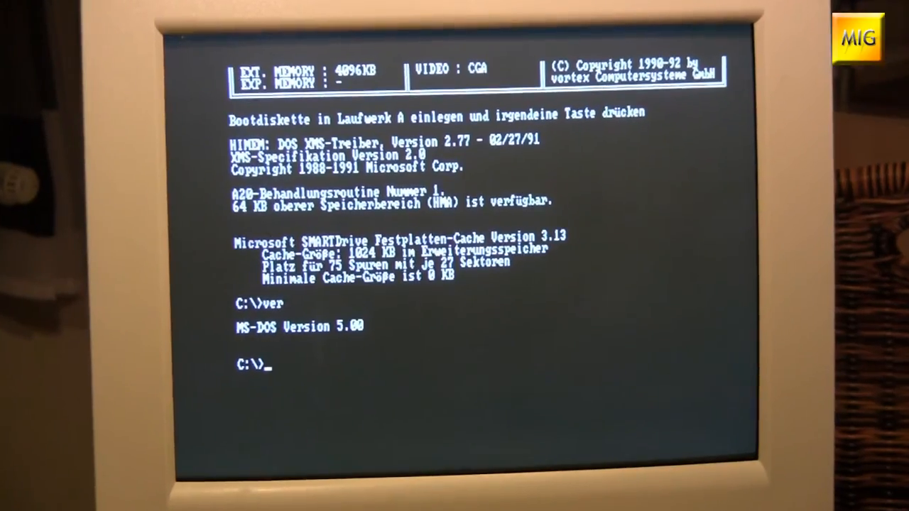
Step: Launch Windows 2.1 with win and browse MS-DOS Executive into the UTILITY folder on C
text(wi)
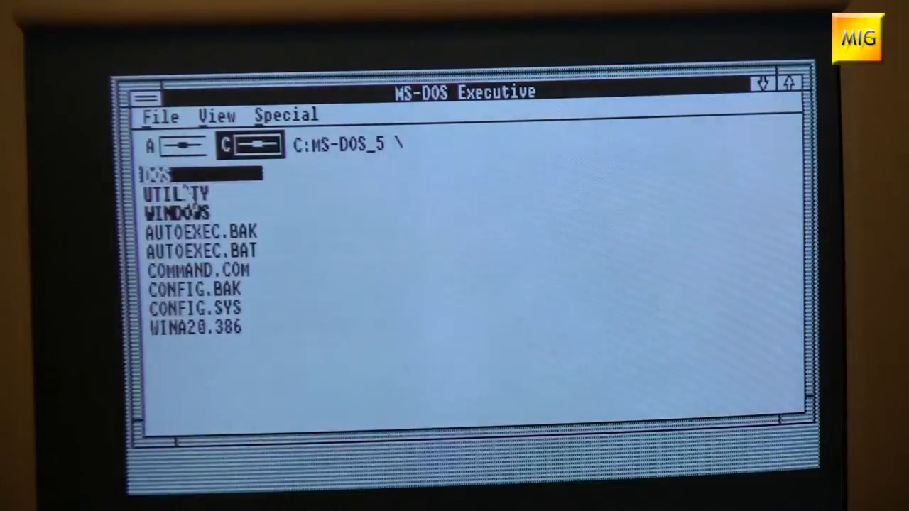
double_click(181, 193)
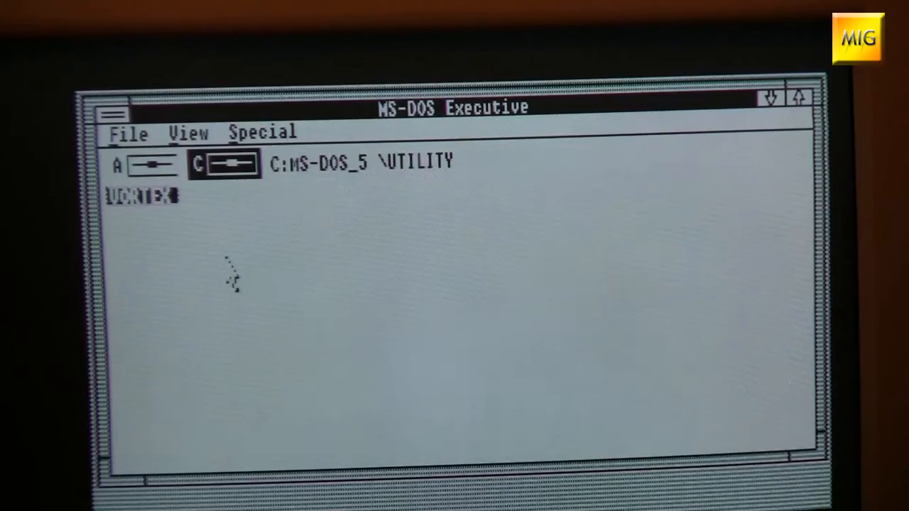
mouse_move(327, 199)
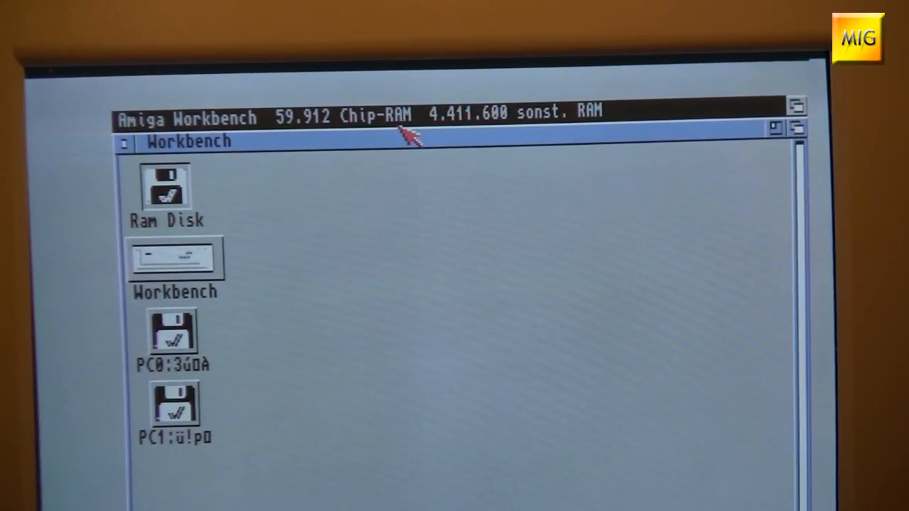
mouse_move(568, 114)
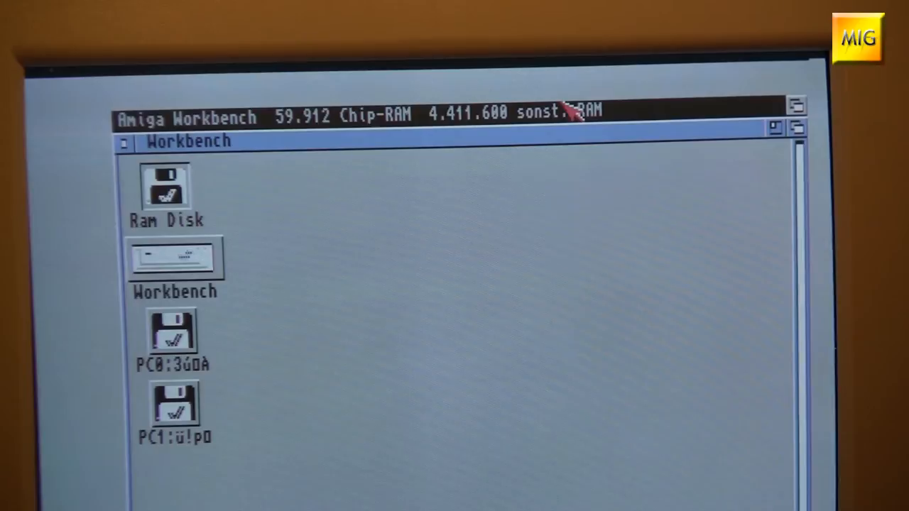
mouse_move(387, 124)
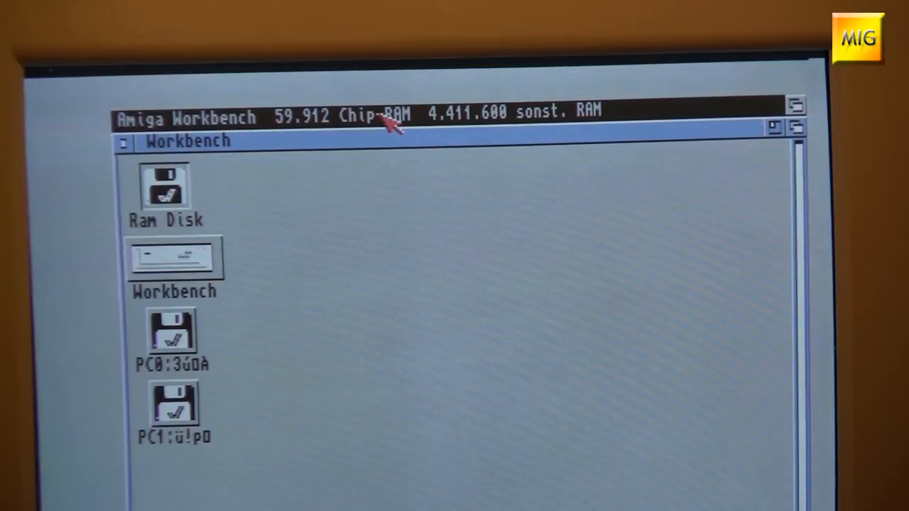
mouse_move(462, 116)
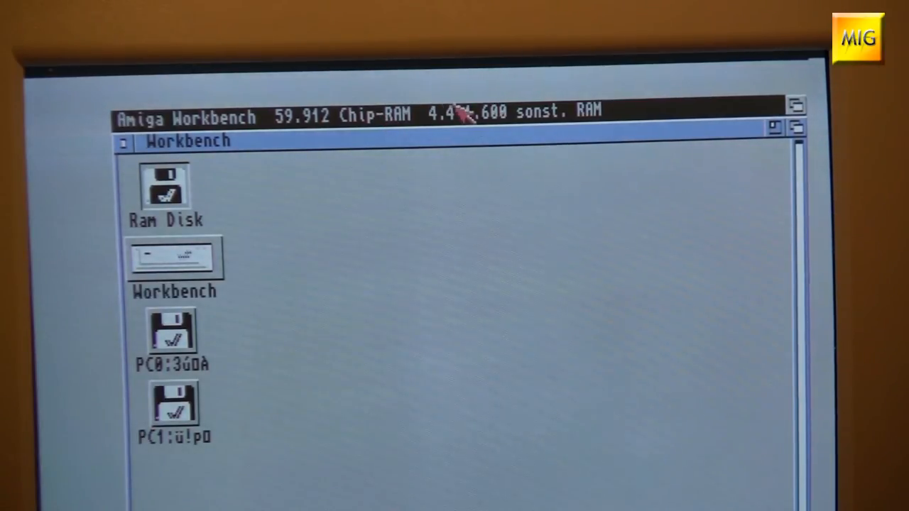
mouse_move(471, 140)
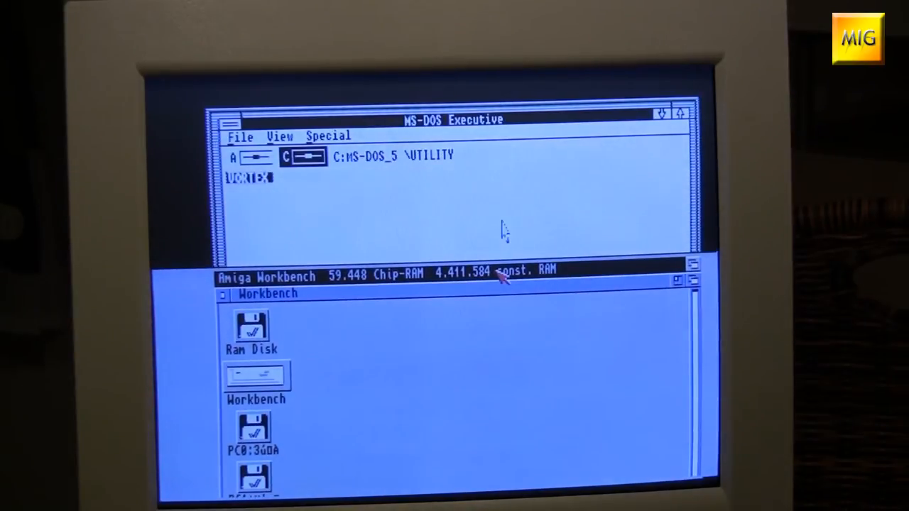
mouse_move(622, 362)
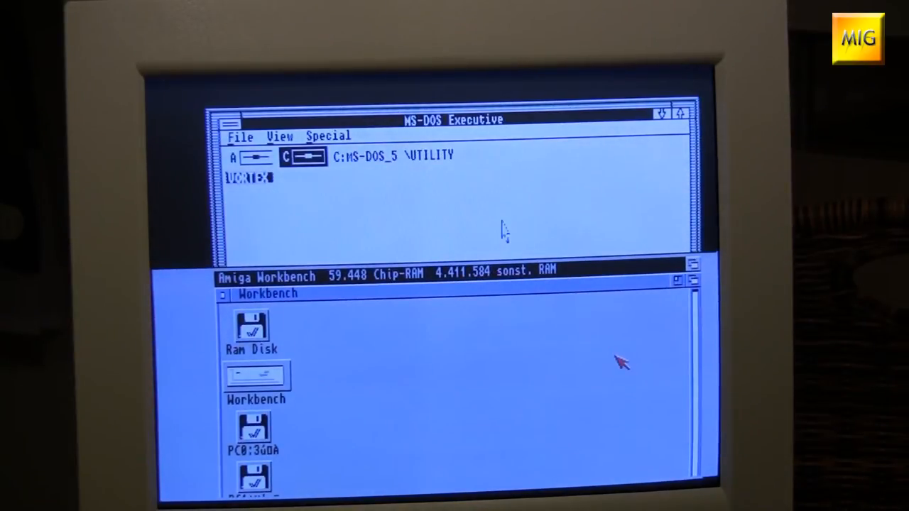
mouse_move(513, 205)
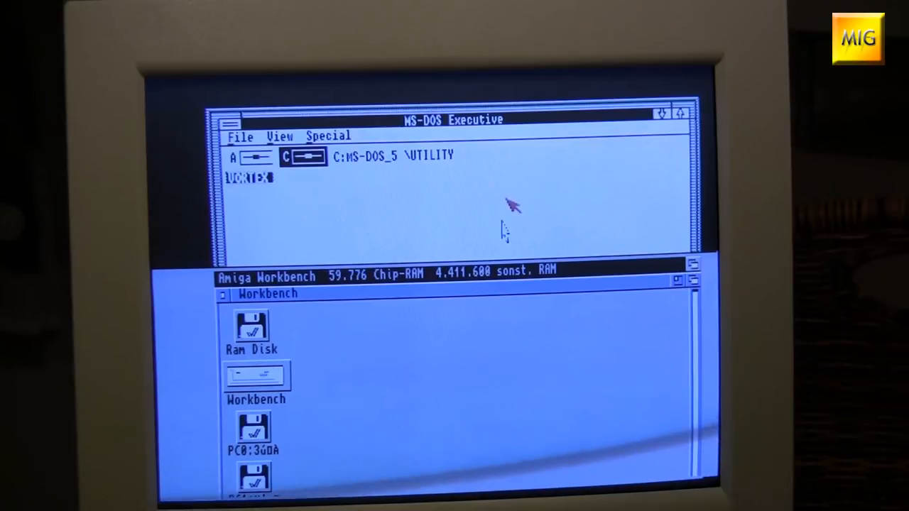
mouse_move(405, 134)
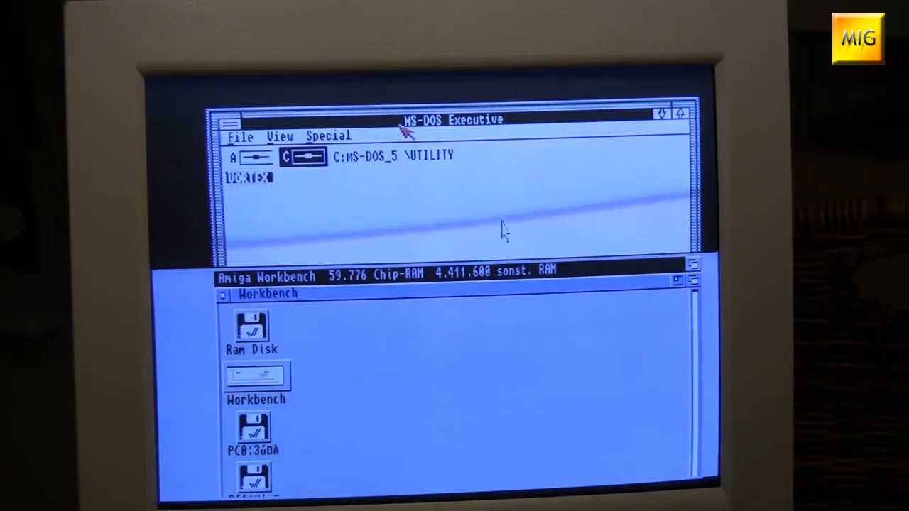
mouse_move(430, 341)
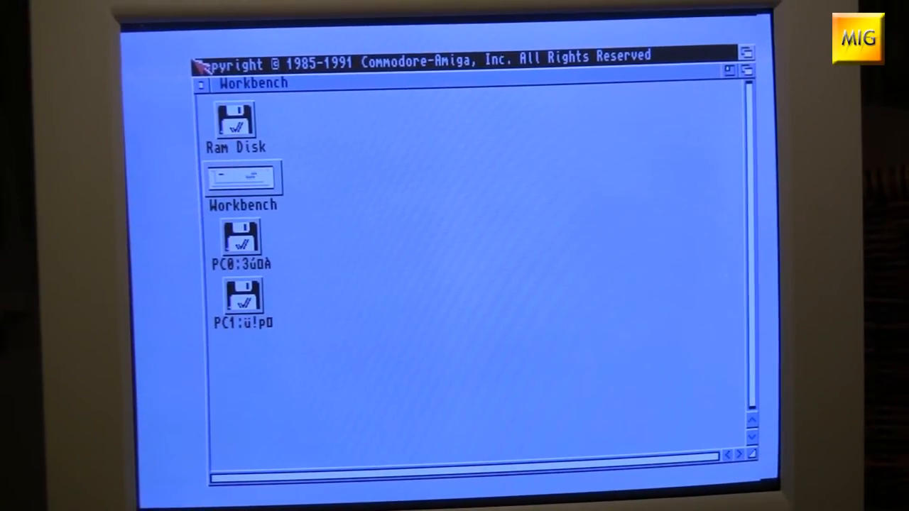
mouse_move(270, 181)
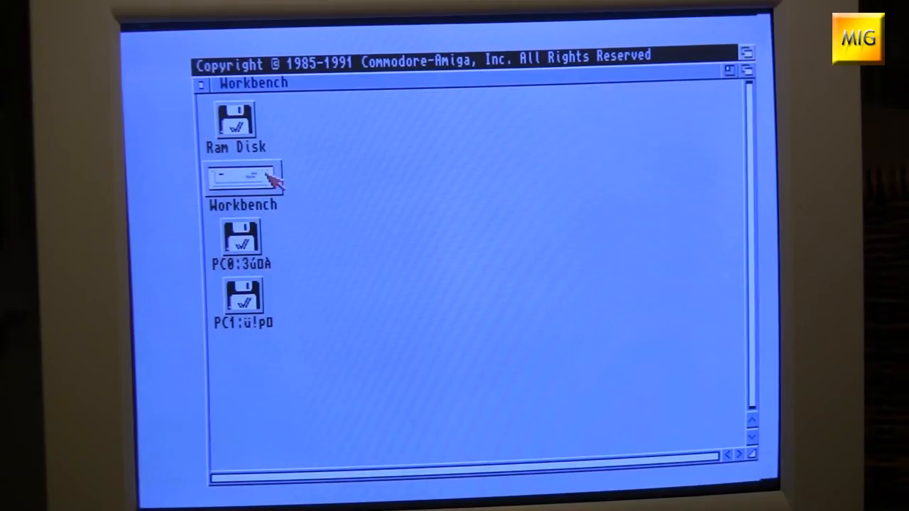
Step: Open the Workbench disk and its POWER_PC drawer showing PC-Preferences, HDsetup and POWER_PC_BOARD
click(241, 177)
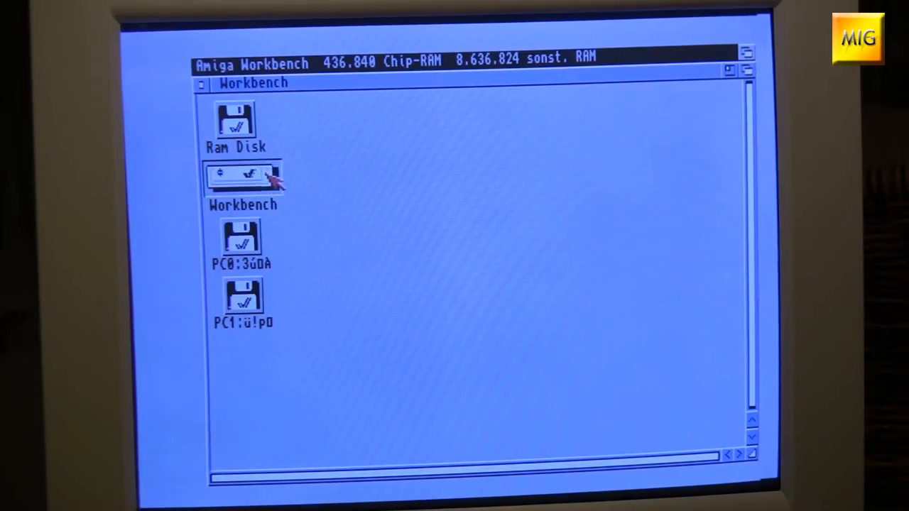
double_click(243, 176)
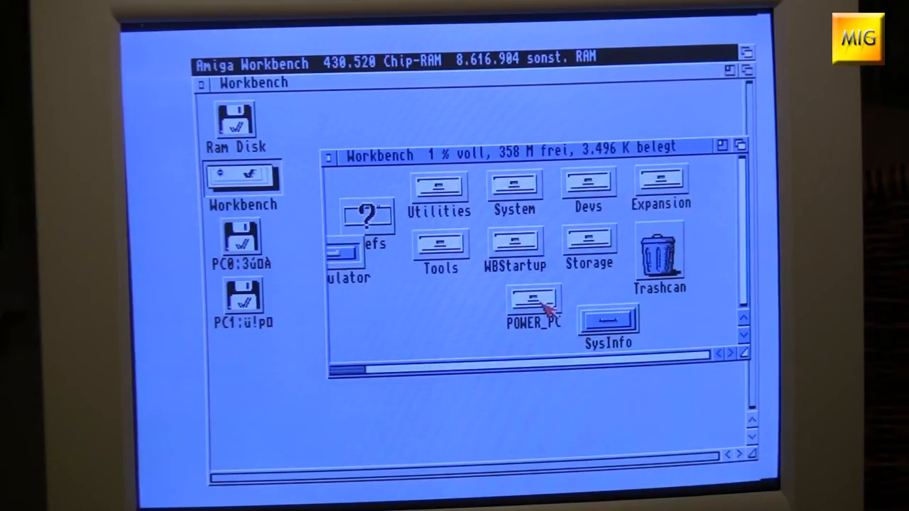
double_click(534, 302)
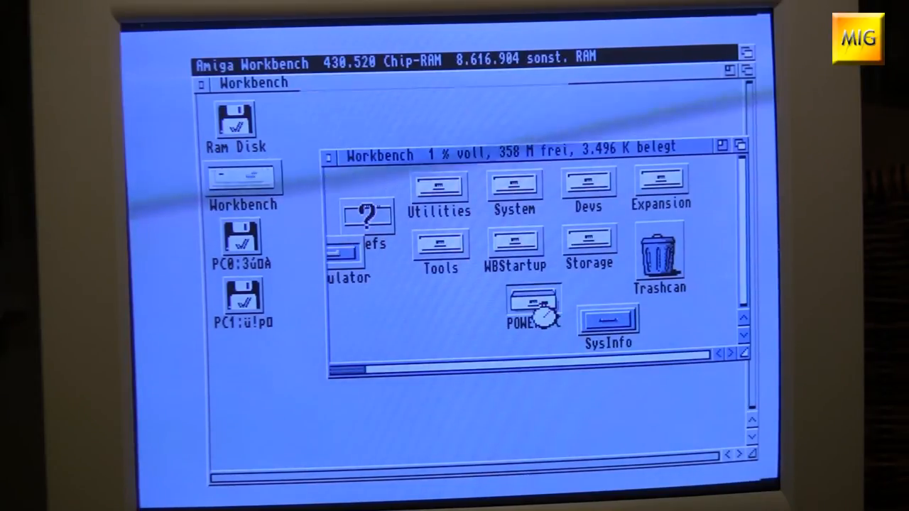
double_click(533, 301)
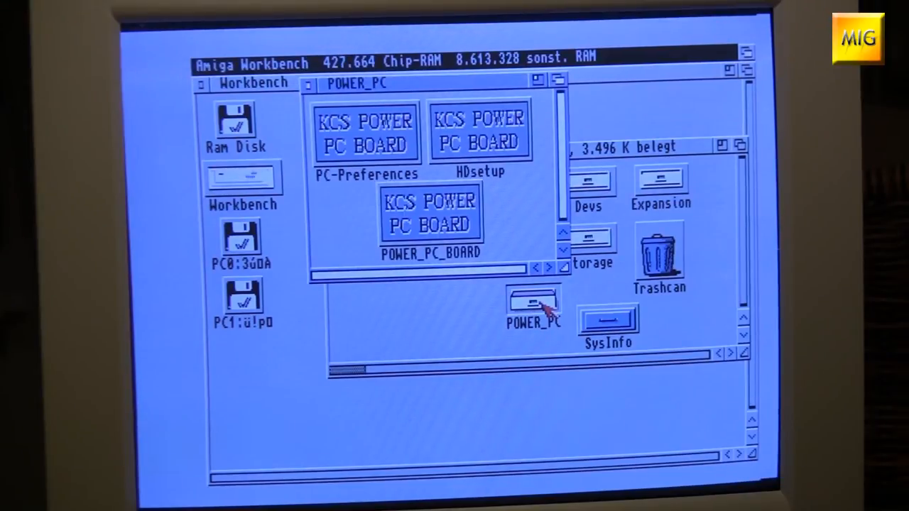
mouse_move(487, 241)
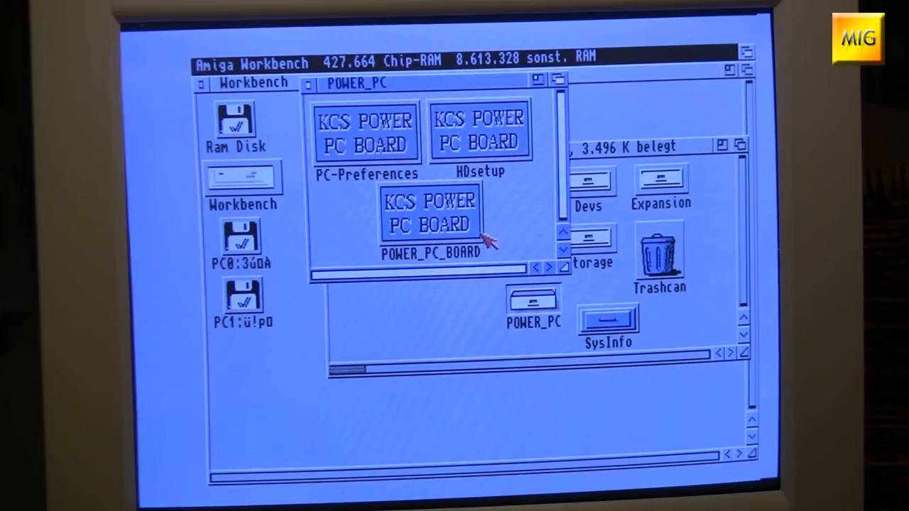
mouse_move(472, 238)
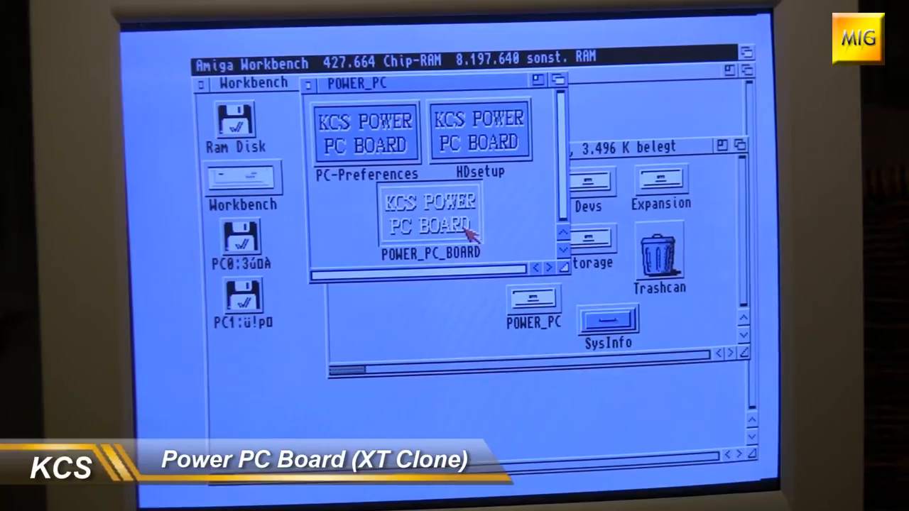
Step: Boot the KCS Power PC Board, check ver reports DOS 4.01, enter WINDOWS and start Windows
double_click(429, 216)
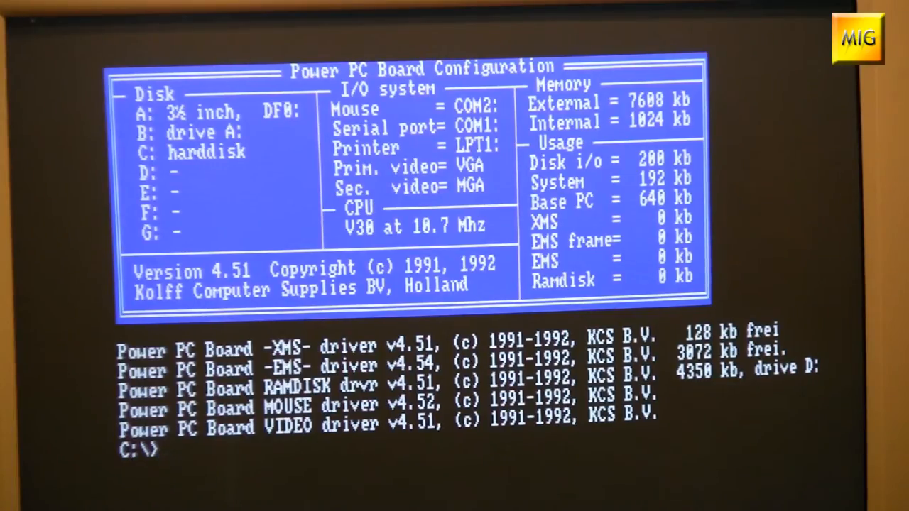
text(ver)
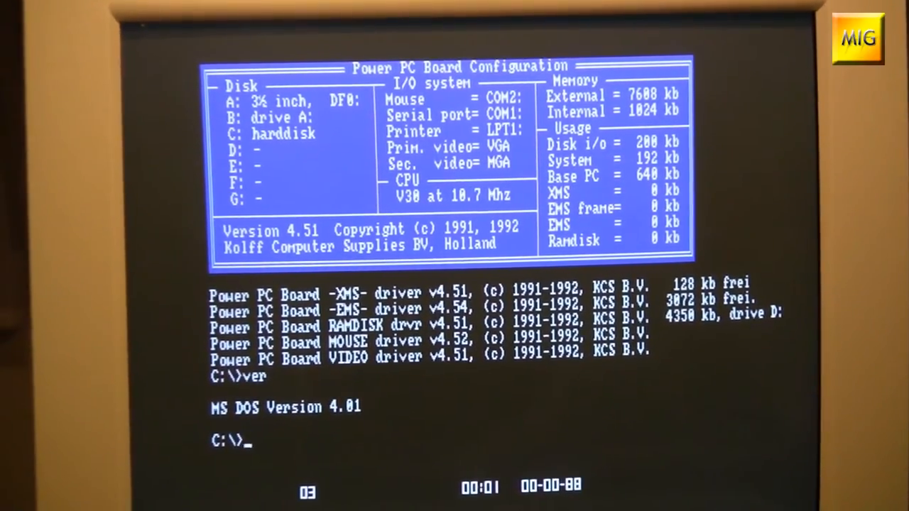
text(cd windows)
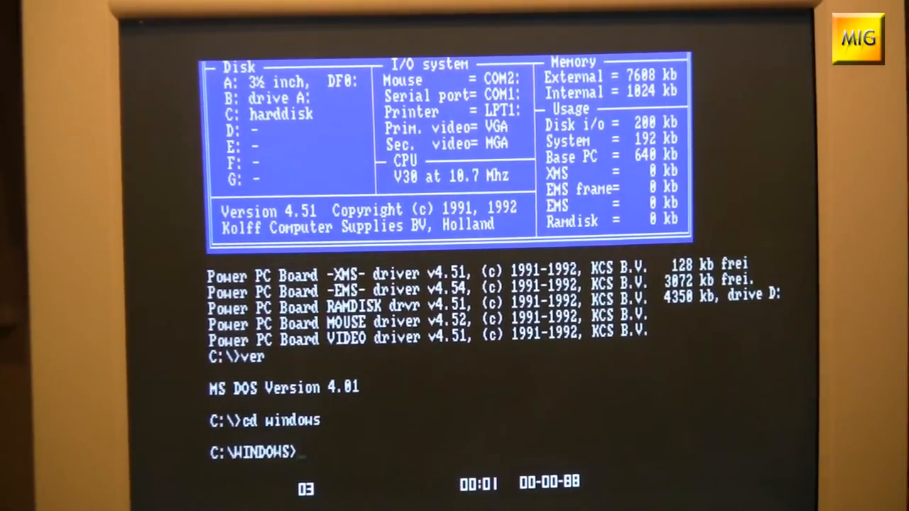
text(w)
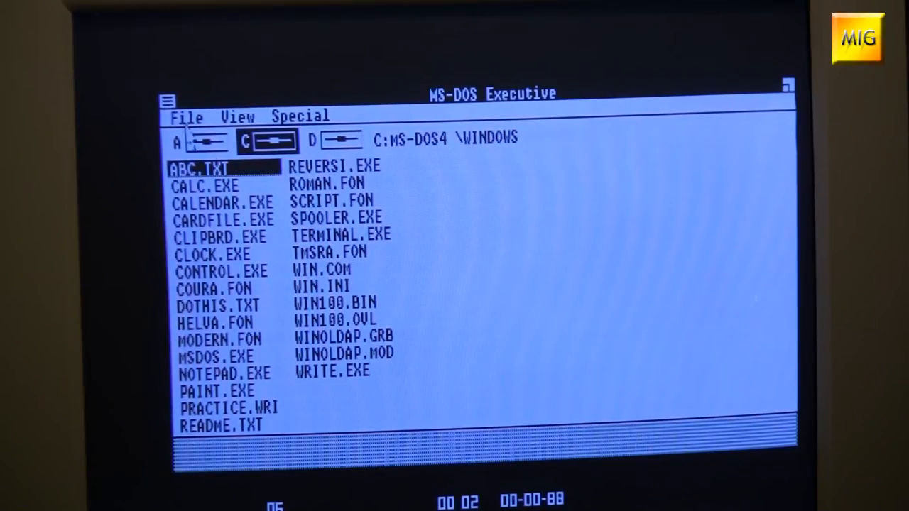
Step: Select REVERSI.EXE, CLOCK.EXE and ROMAN.FON in the WINDOWS directory listing
click(334, 166)
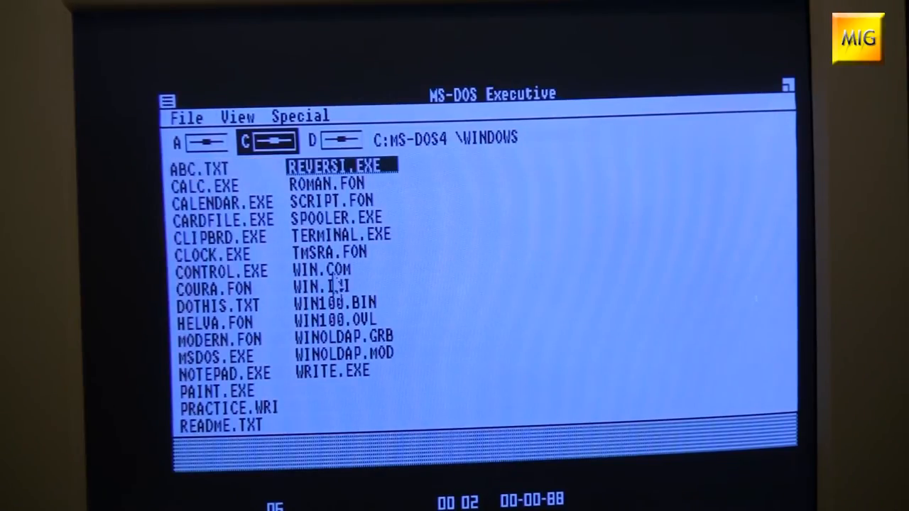
click(335, 320)
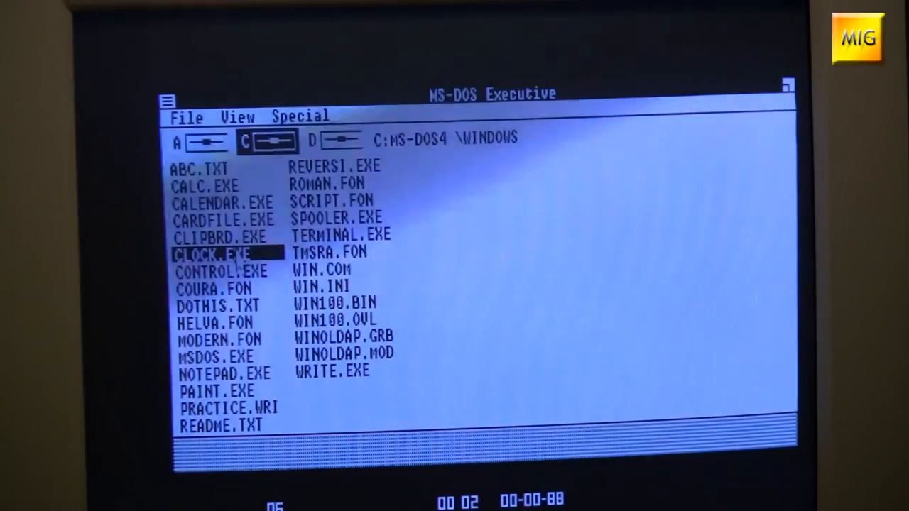
click(331, 183)
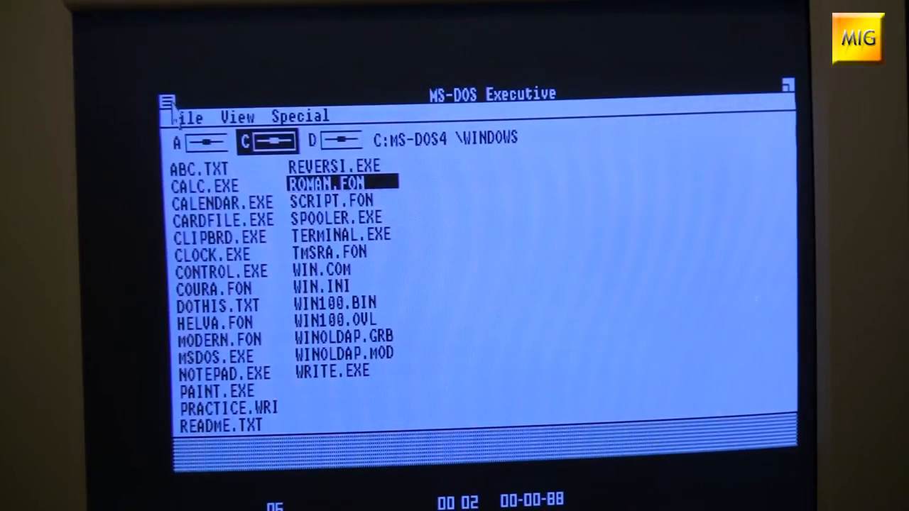
Step: Close MS-DOS Executive from its Control menu to quit Windows back to DOS
click(187, 116)
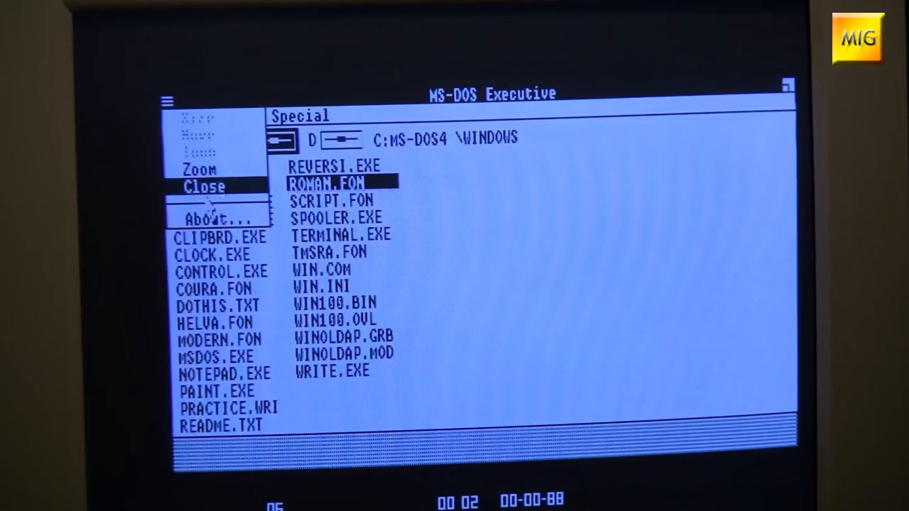
click(204, 187)
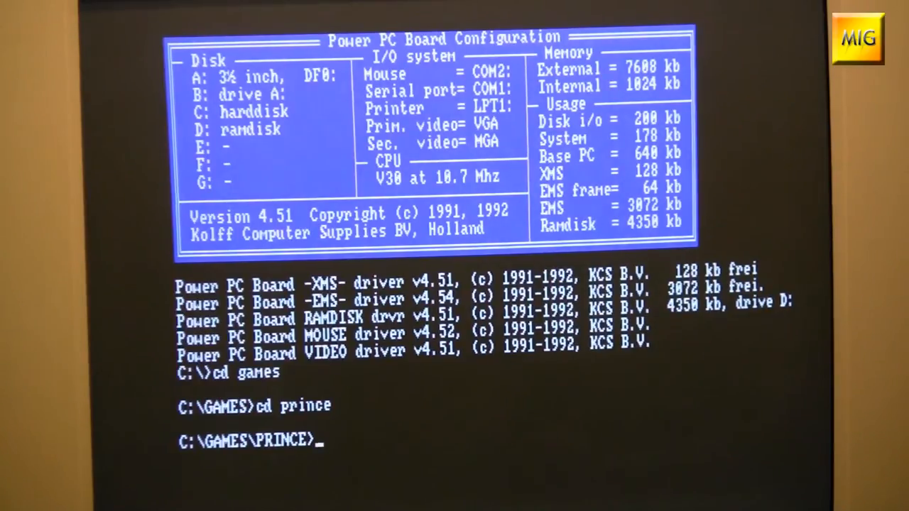
Step: Run prince from C:\GAMES\PRINCE to start Prince of Persia
text(pri)
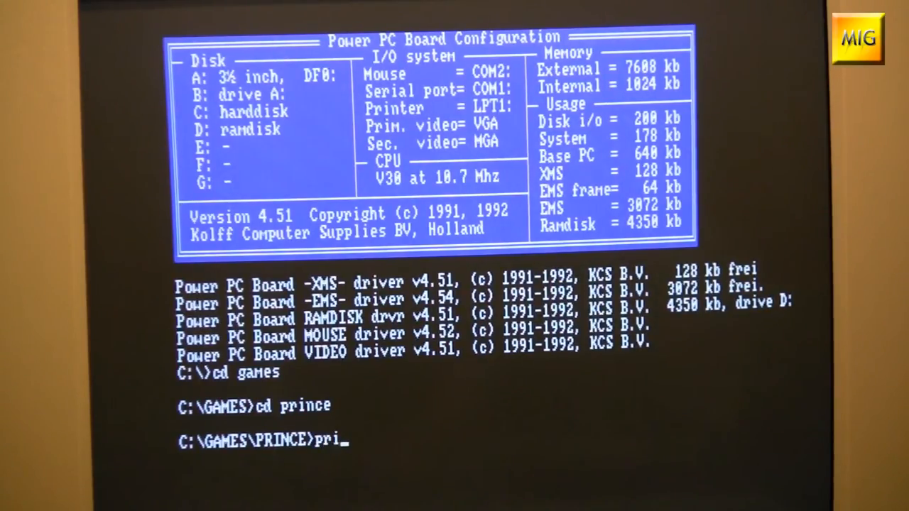
text(nce)
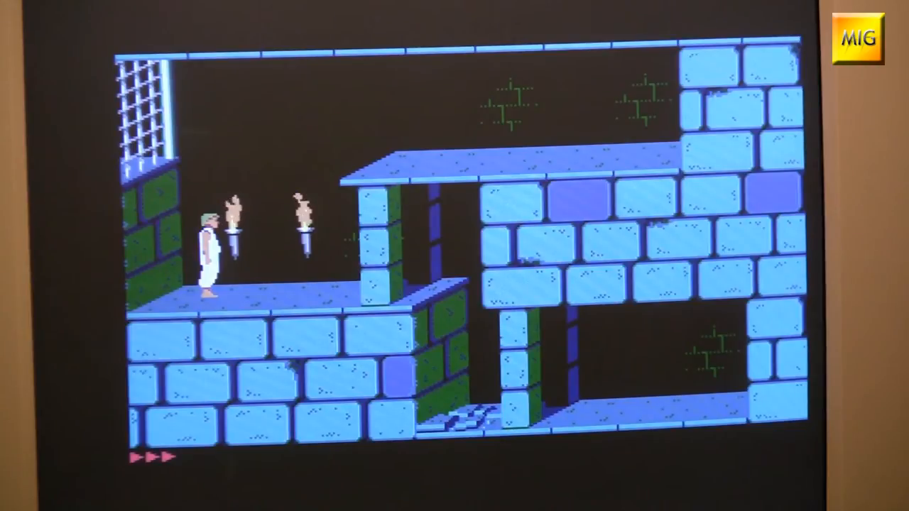
Step: Walk the prince right along the first dungeon ledge
key(Right)
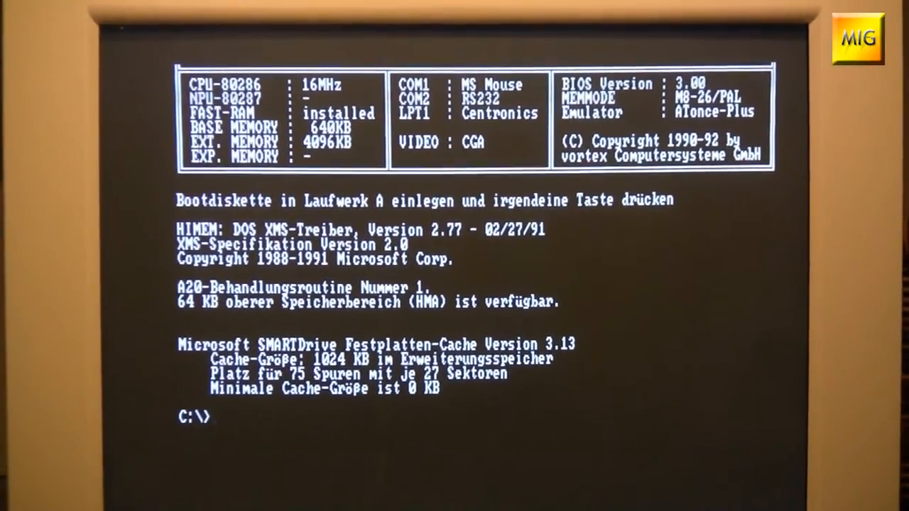
Step: Change into C:\GAMES\PRINCE on the ATonce Plus and run prince
text(c)
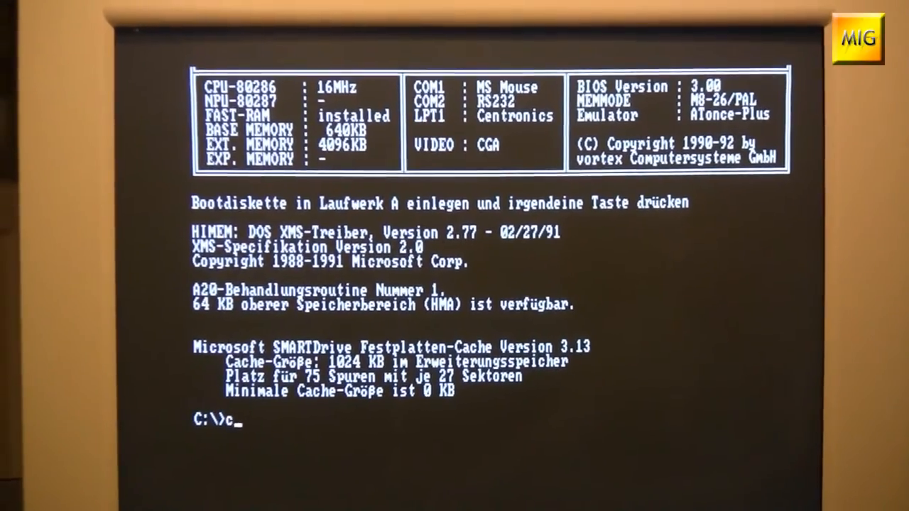
text(cd games)
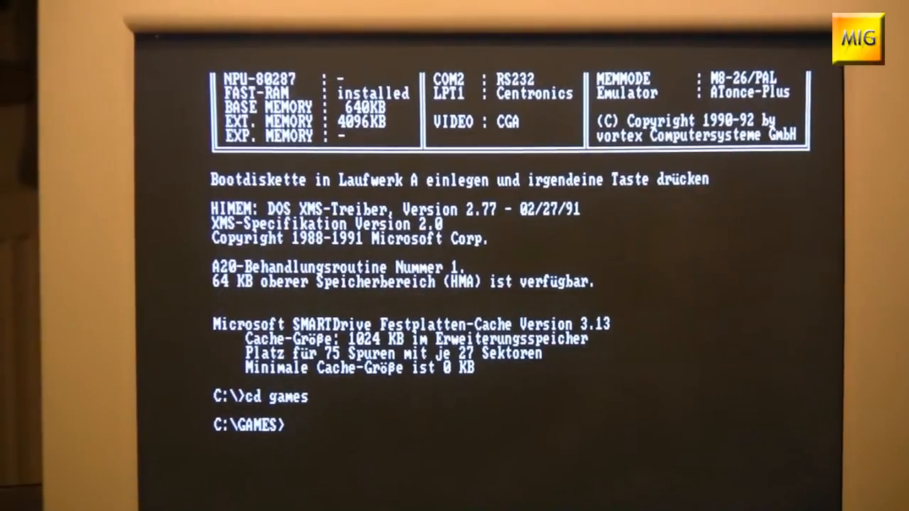
text(cd pr)
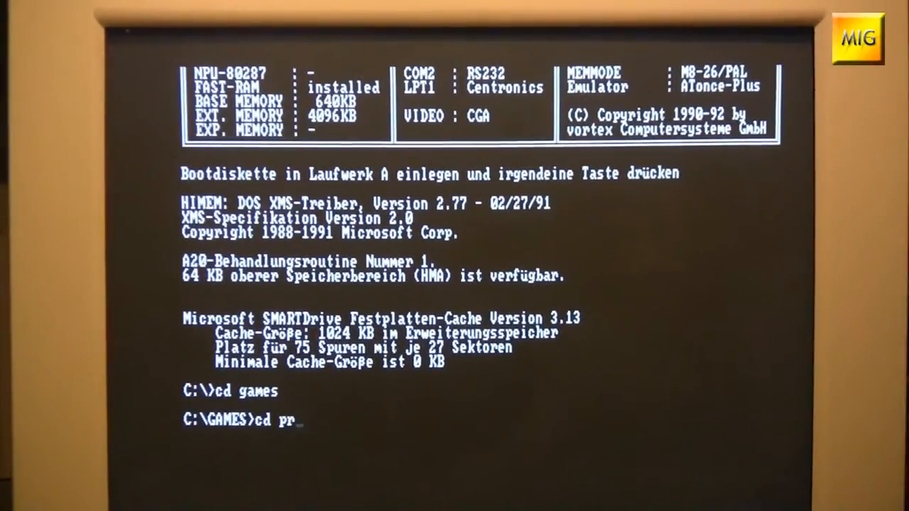
text(ince)
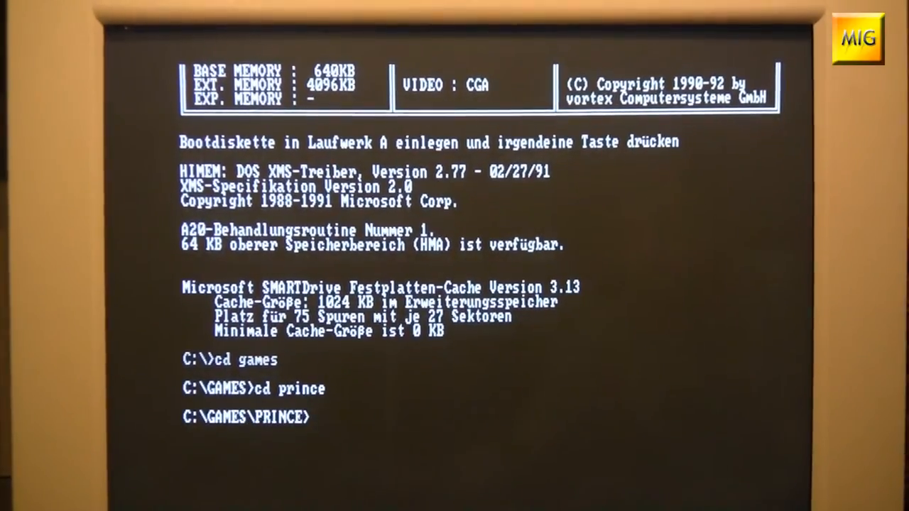
text(prin)
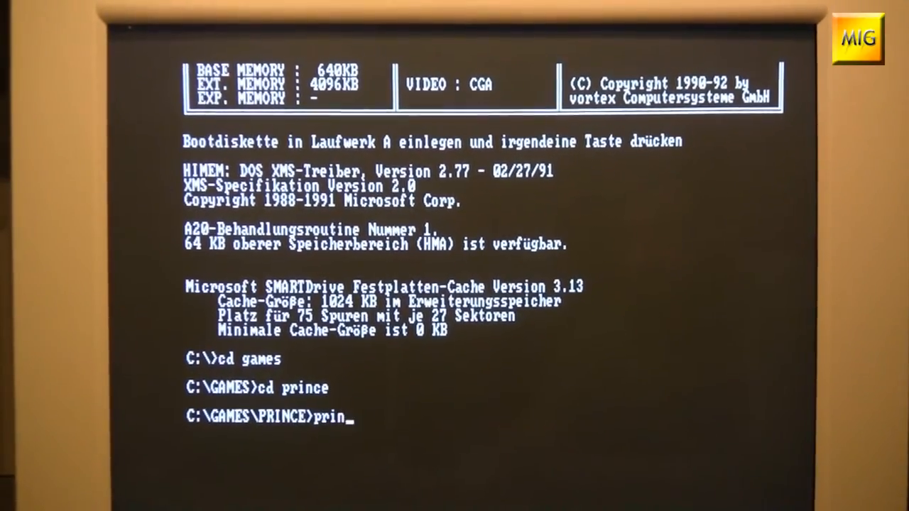
text(ce)
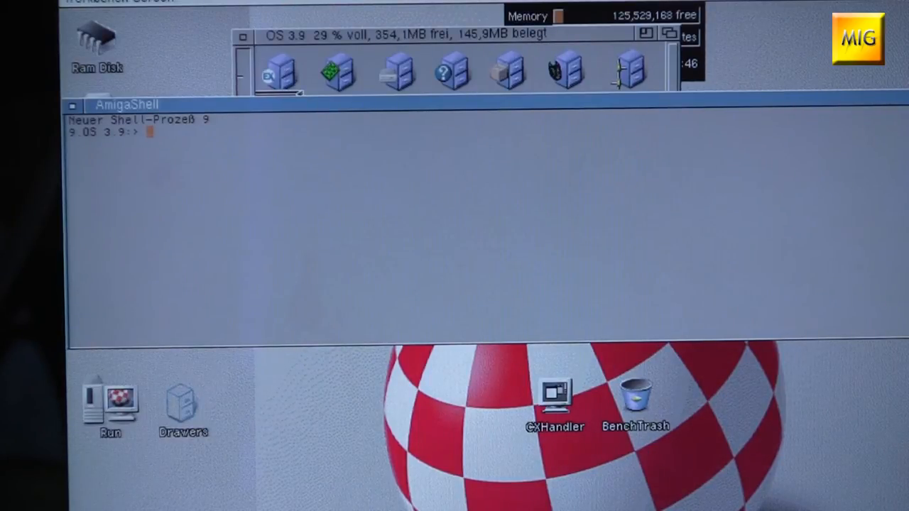
Step: Run 'cpu nocache nodatacache', change to the GoldenGate directory and begin the gg command
text(cpu n)
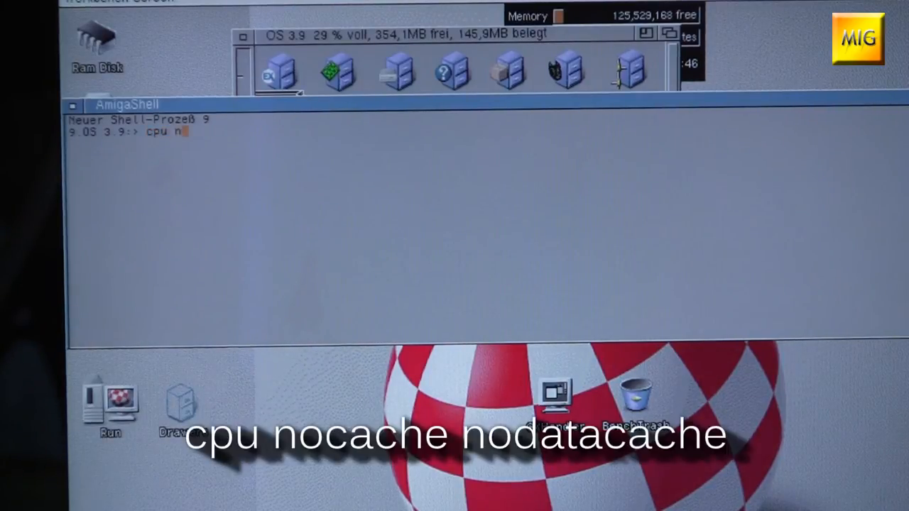
text(ocache n)
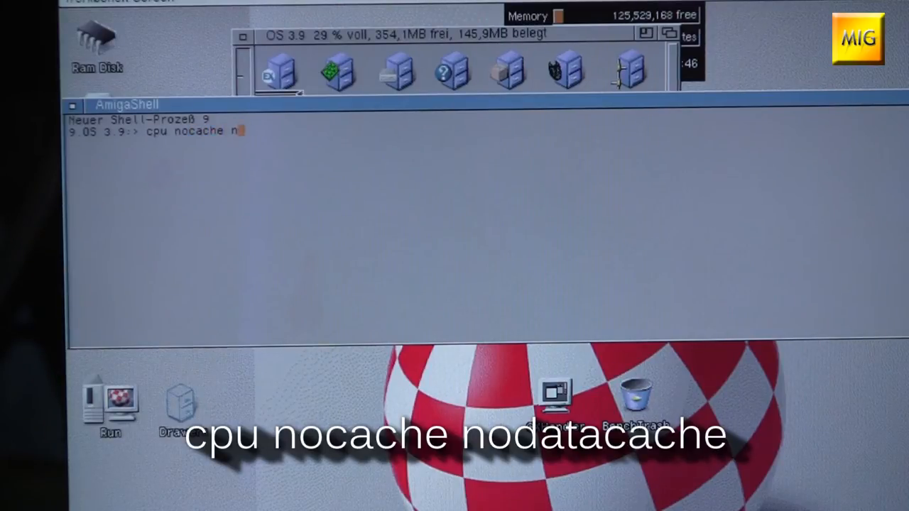
text(odatacache)
text(cd goldengate)
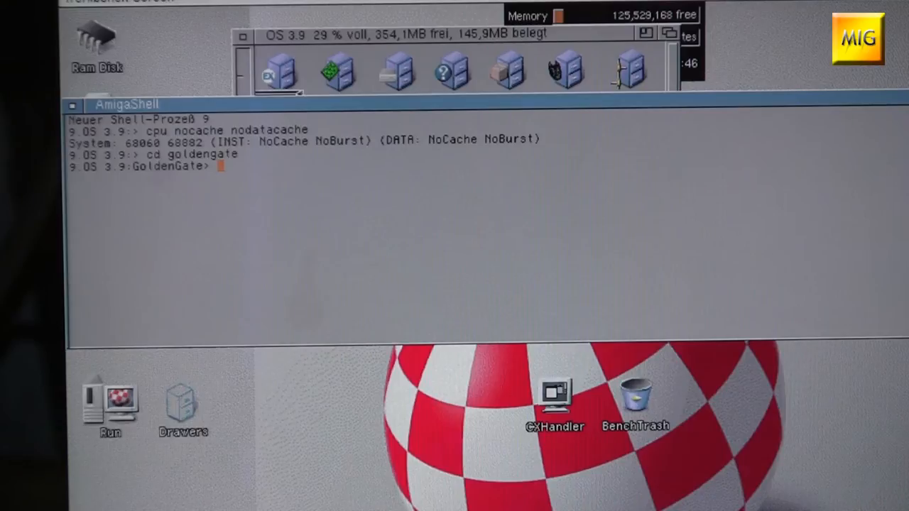
text(gg)
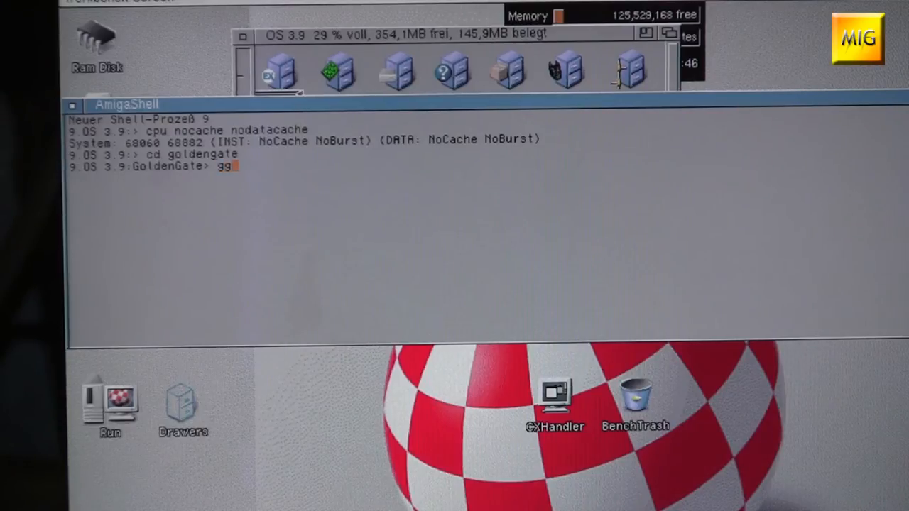
Step: Run gg so the GoldenGate 486SLC2 board starts and shows its BIOS summary
key(Return)
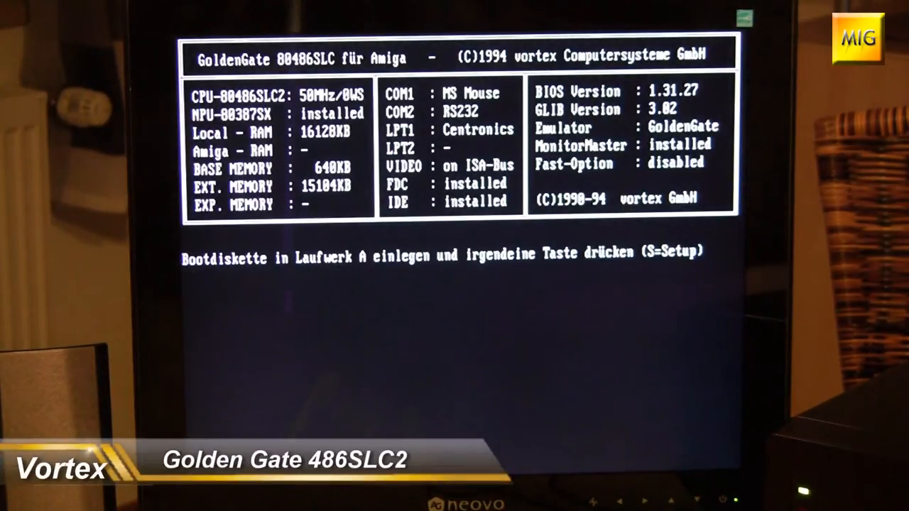
Step: Continue past the 'Bootdiskette einlegen' prompt so MS-DOS boots to C:\>
key(enter)
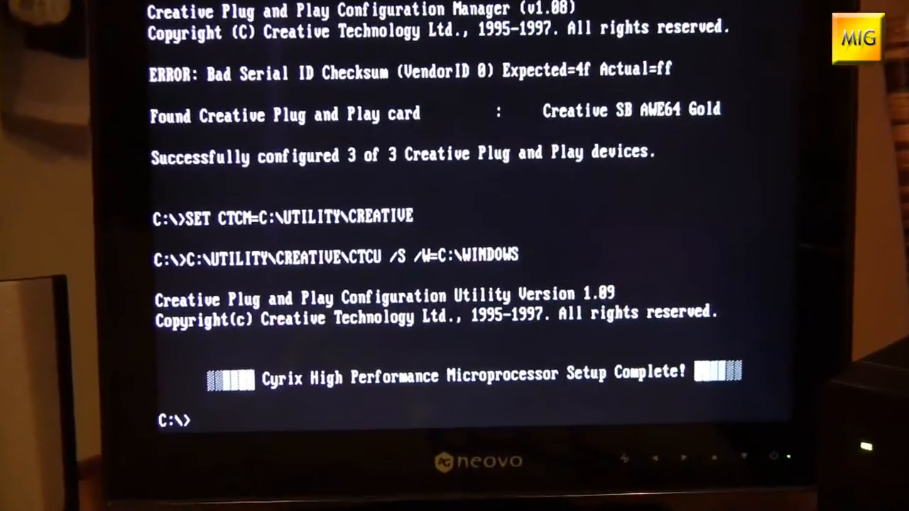
Step: Change into GAMES\DOOM with cd commands and launch DOOM from the DOS prompt
text(cd games)
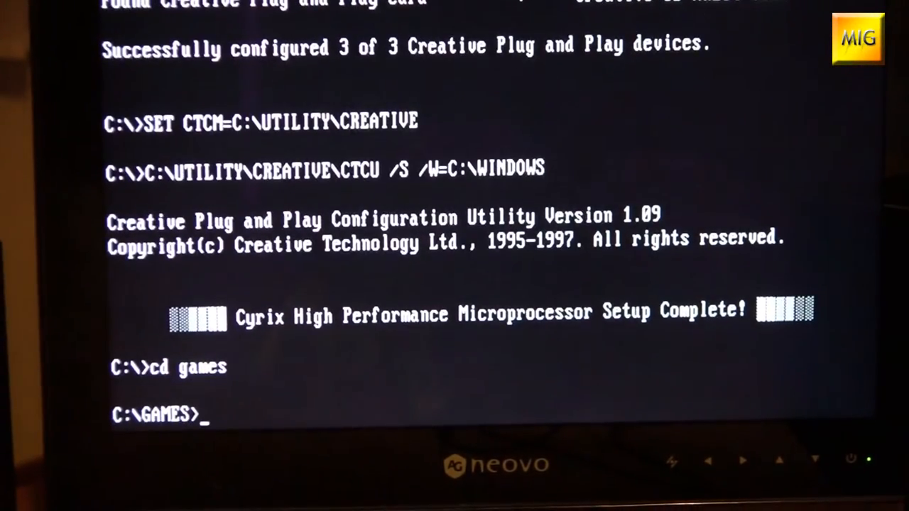
text(cd doom)
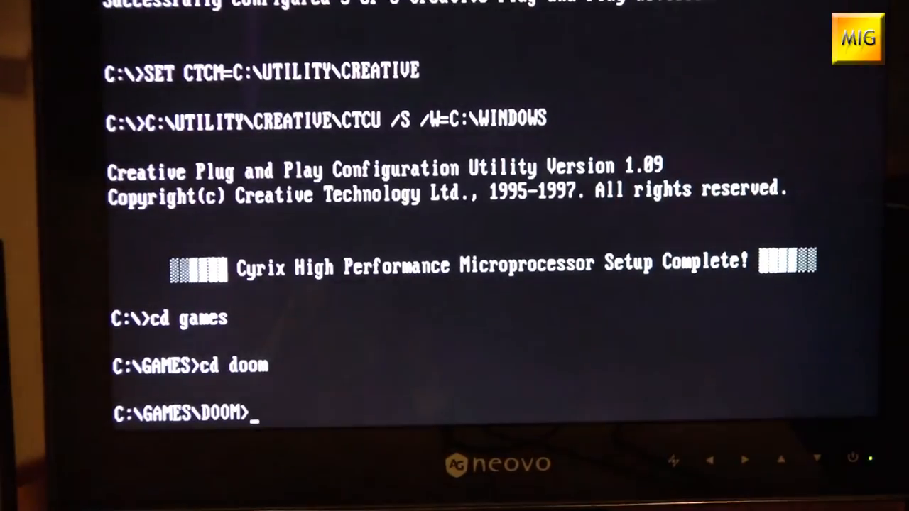
text(doyom)
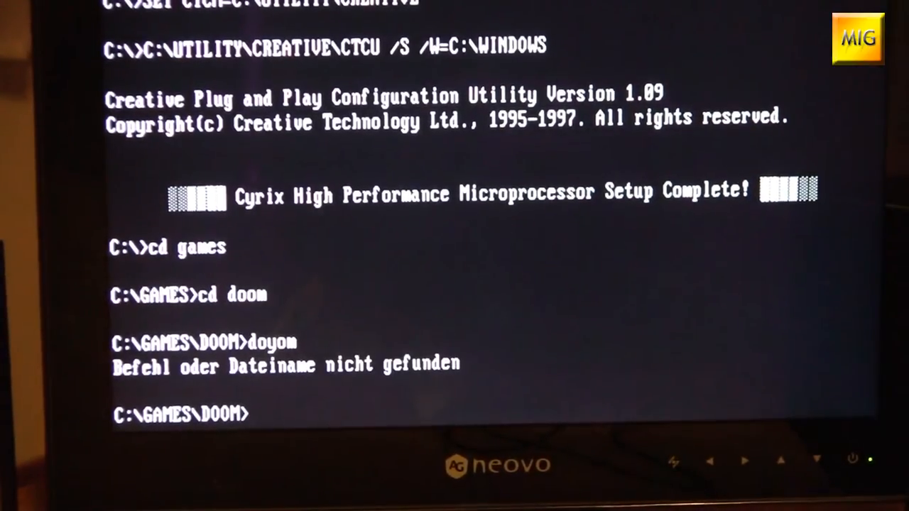
text(d)
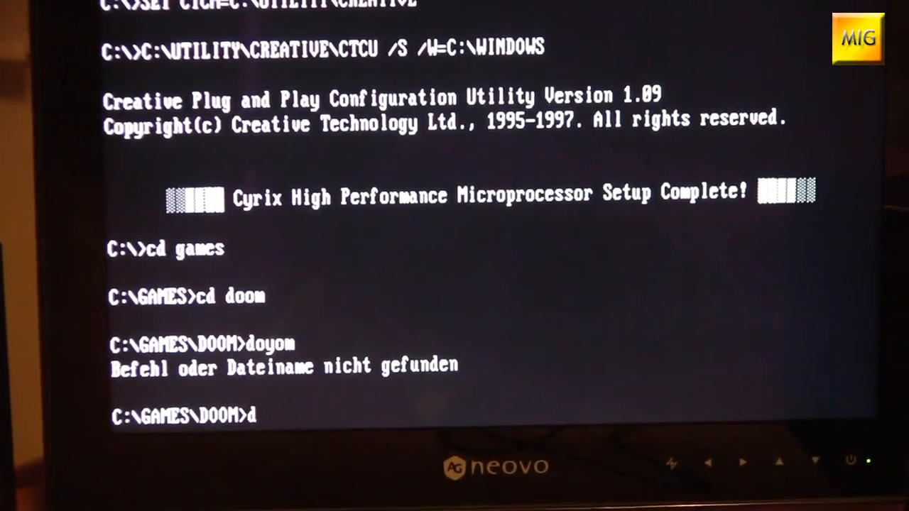
text(oom)
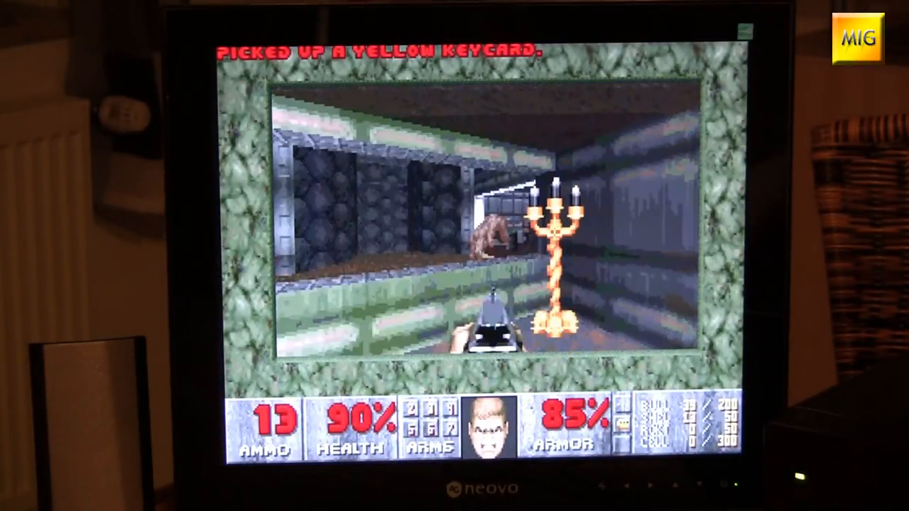
Step: After grabbing the yellow keycard, bring up Doom's menu to quit the game
key(Escape)
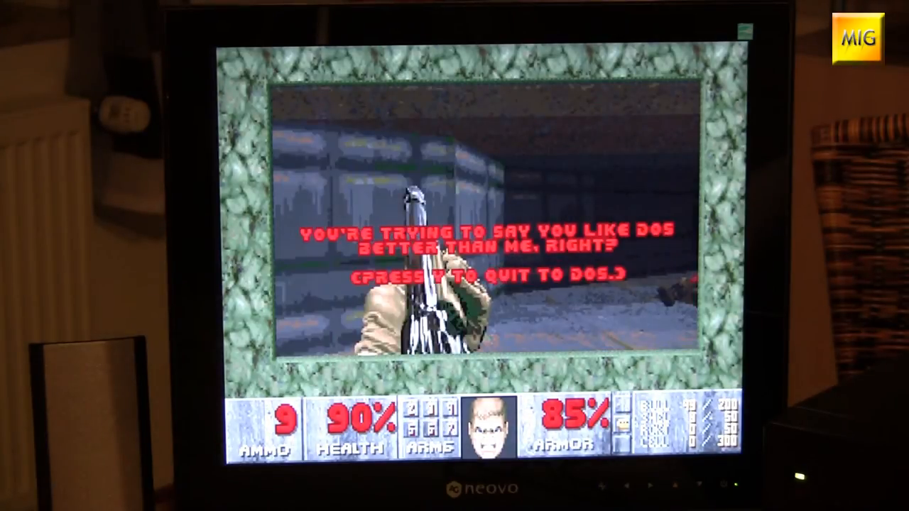
Step: Confirm quitting to DOS, run SysInfo from C:\UTILITY\NU and start the CPU Speed benchmark (rated 59.0)
key(y)
text(sysinfo)
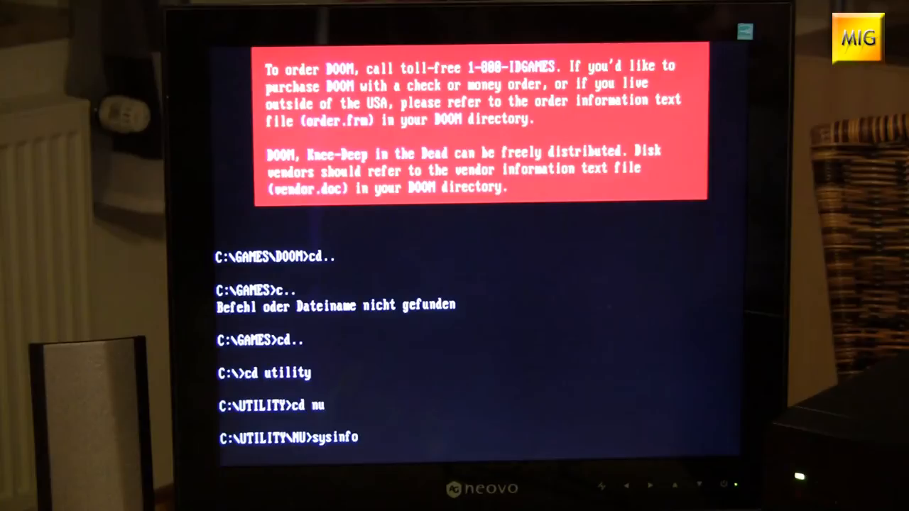
key(enter)
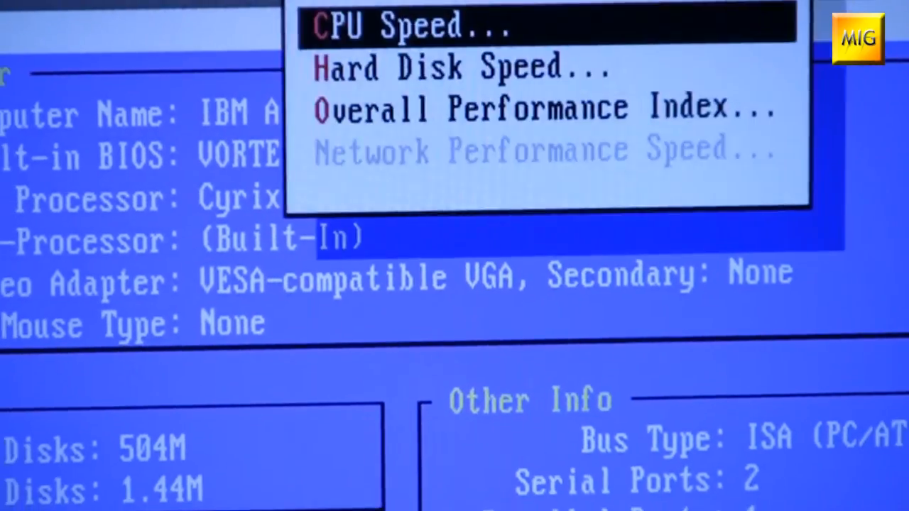
click(412, 26)
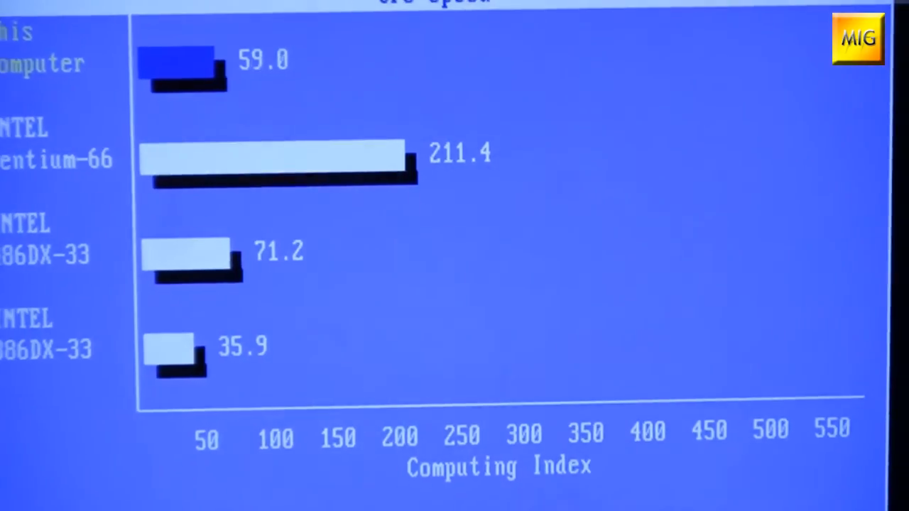